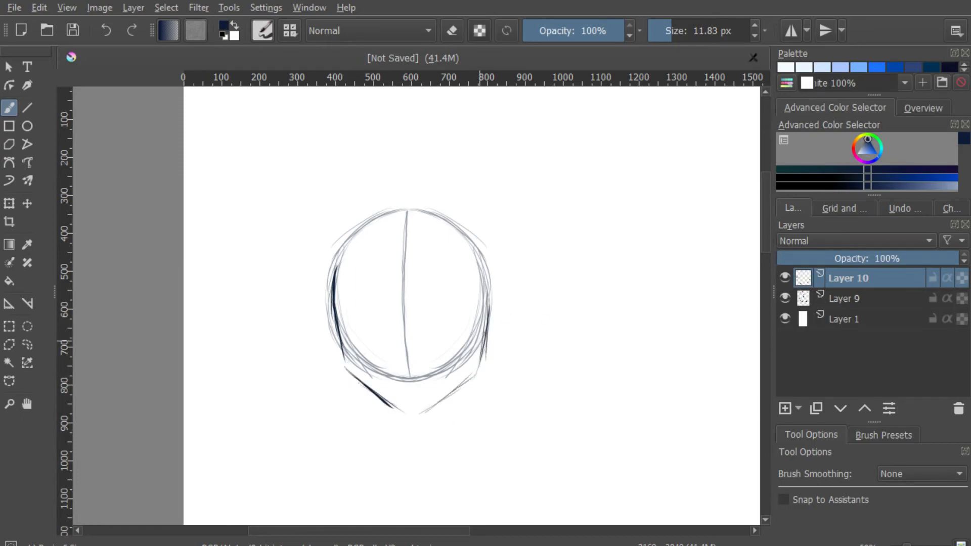
# - Darken the head outline, add a facial-features layer and ink the round eyes
pyautogui.moveTo(402, 210); pyautogui.dragTo(385, 407)
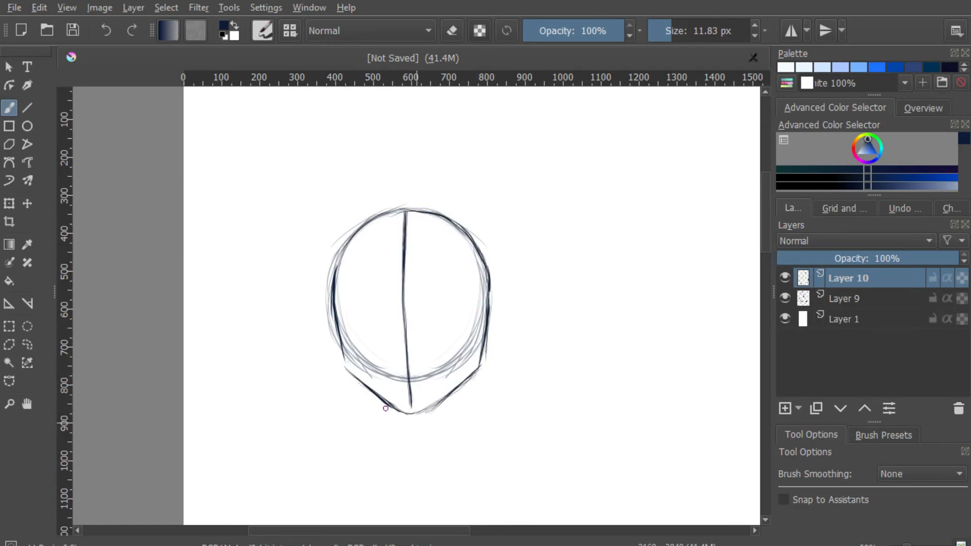
pyautogui.click(783, 298)
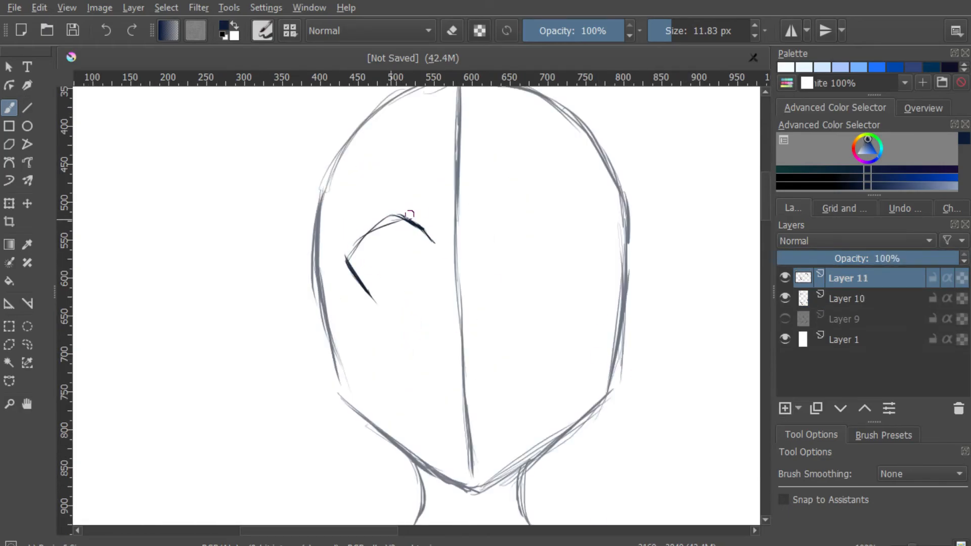
pyautogui.click(27, 204)
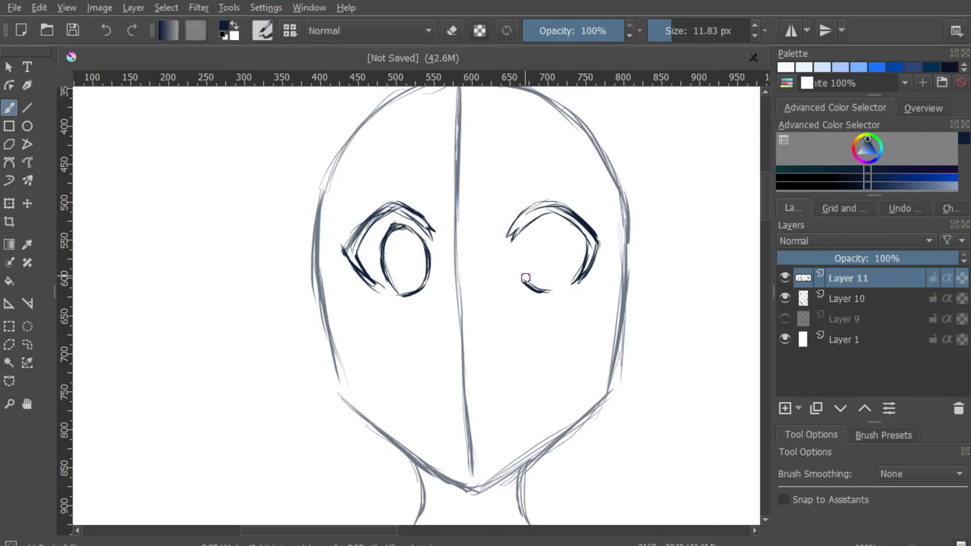
# - Ink the eyebrows, nose, smiling mouth, ears and neck
pyautogui.click(27, 344)
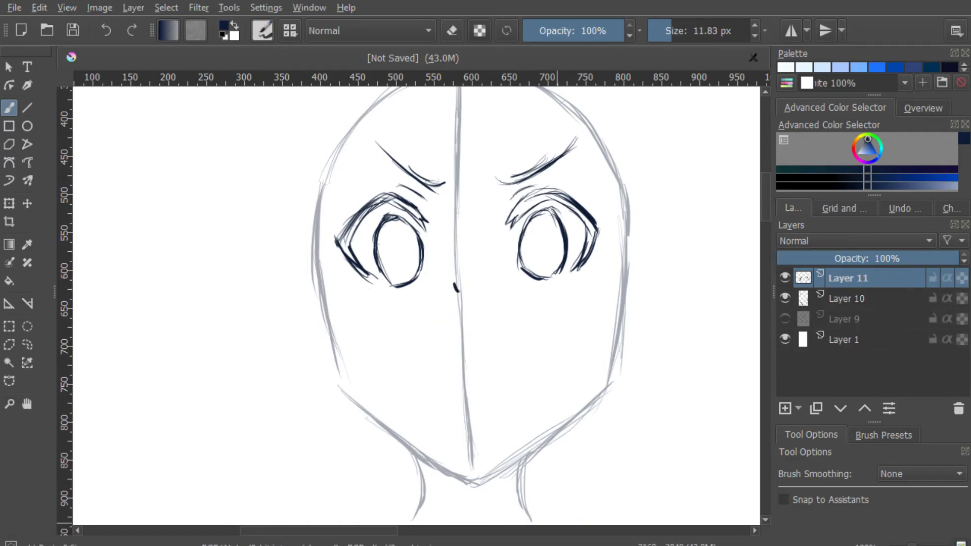
pyautogui.moveTo(421, 350); pyautogui.dragTo(501, 344)
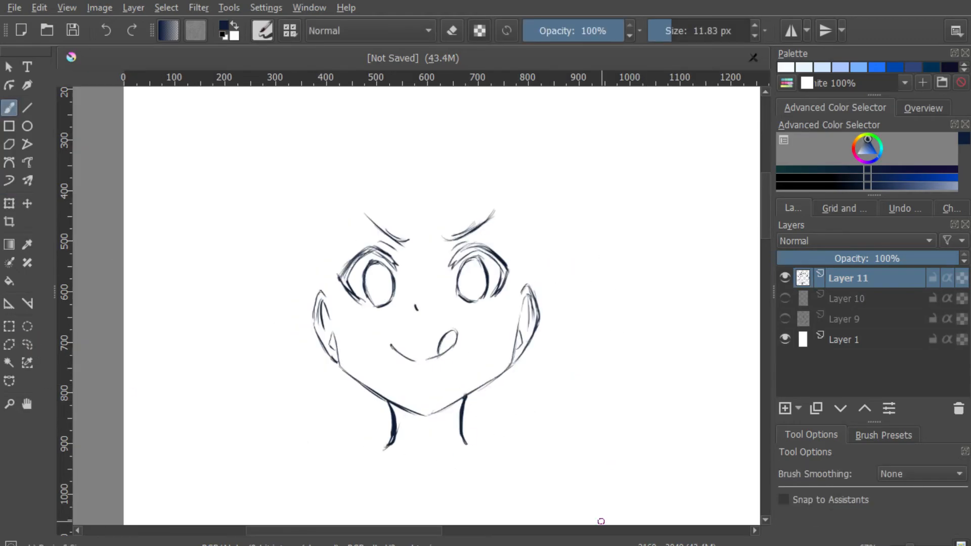
# - On a new hair layer, sketch the pointed bangs, hair clip and outer bob shape, then return to the face layer
pyautogui.click(847, 298)
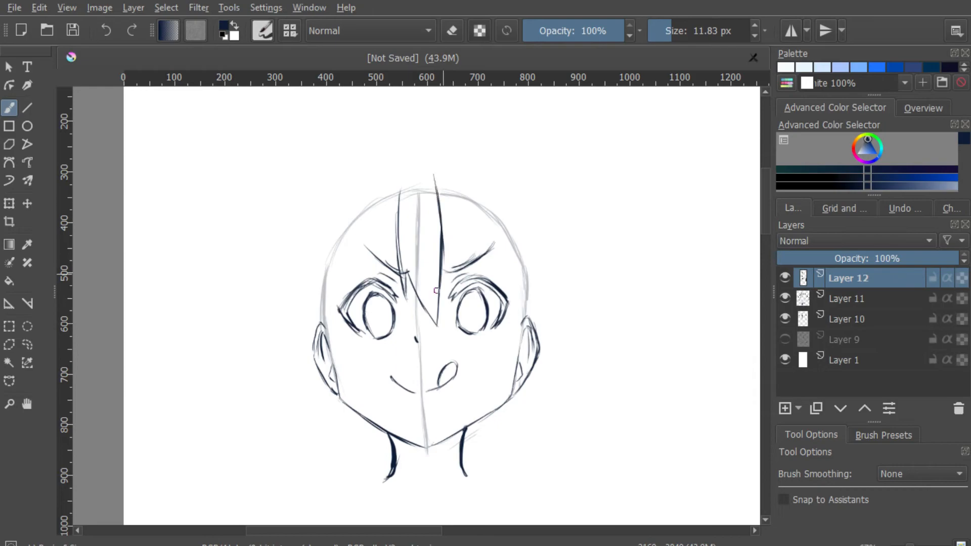
pyautogui.moveTo(439, 192); pyautogui.dragTo(529, 356)
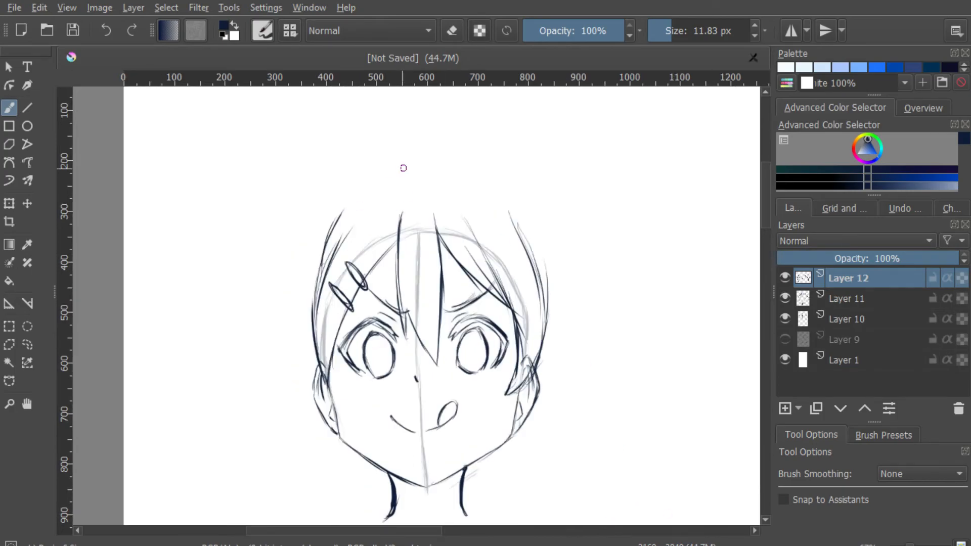
pyautogui.moveTo(403, 168); pyautogui.dragTo(582, 391)
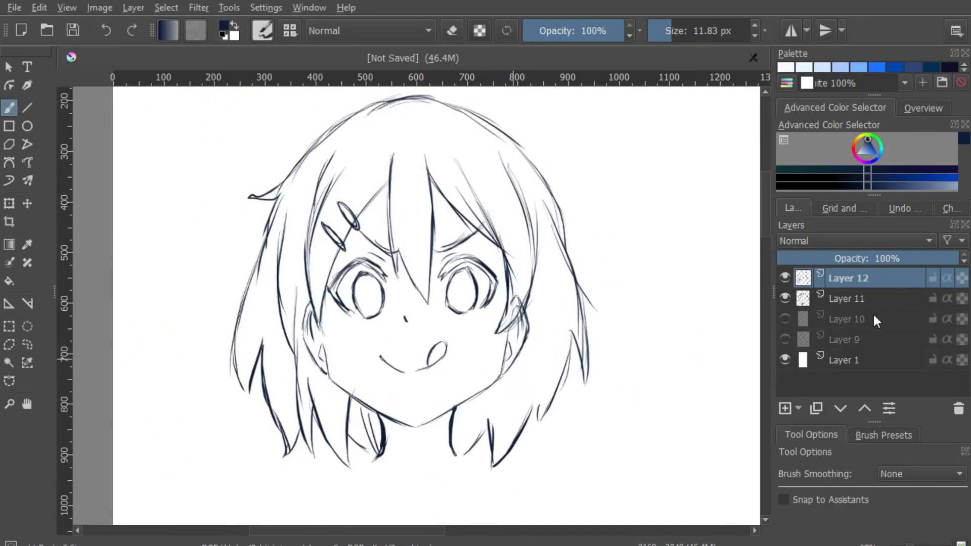
pyautogui.click(784, 408)
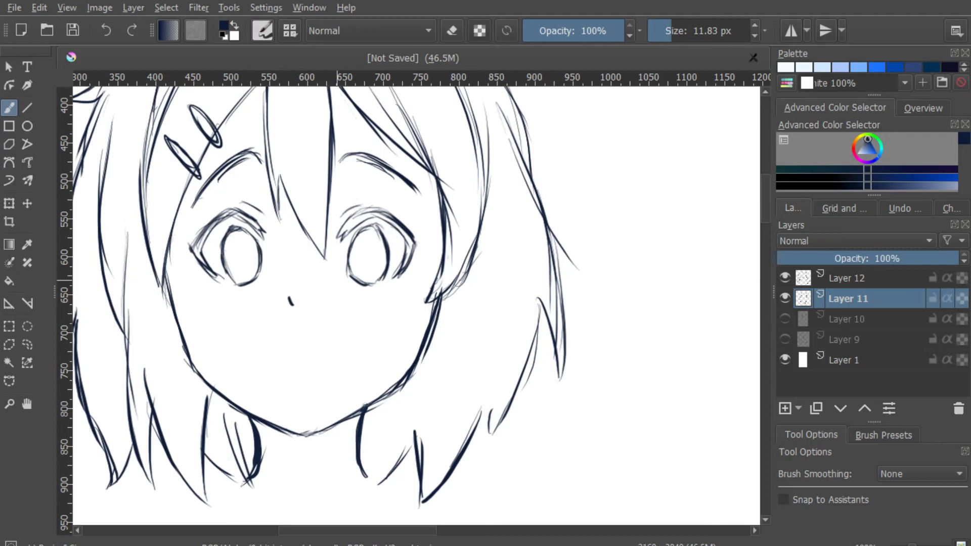
# - Redraw the mouth as a simple smile and add blush strokes on the cheeks
pyautogui.moveTo(279, 337); pyautogui.dragTo(303, 403)
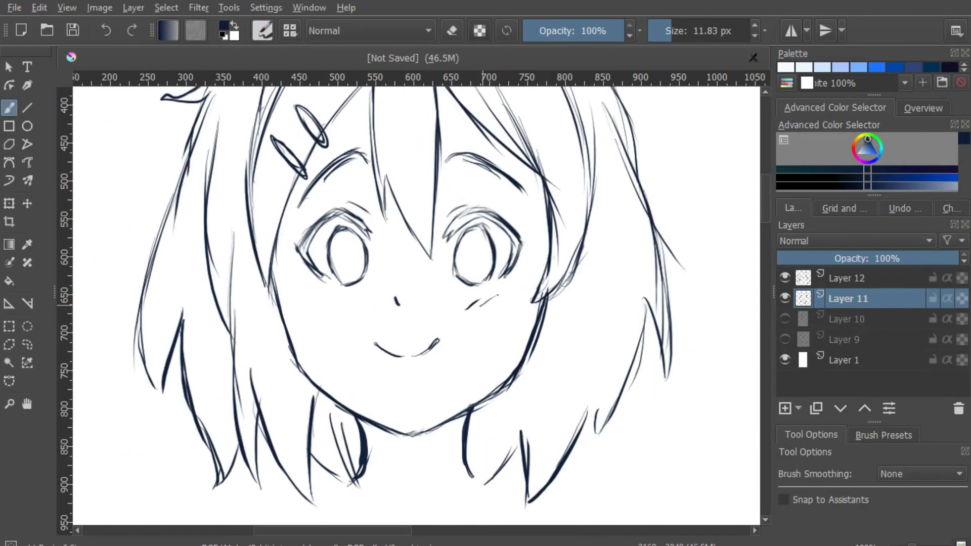
pyautogui.click(27, 203)
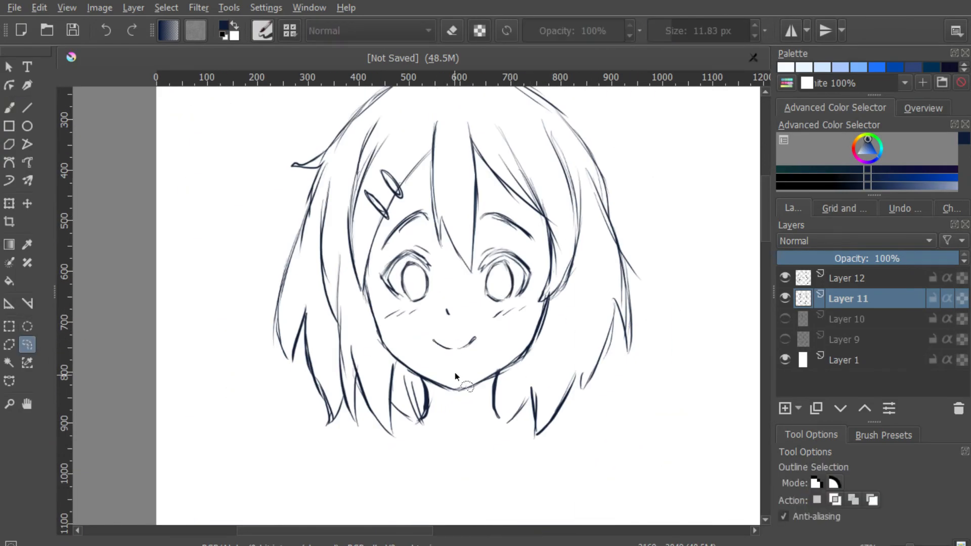
# - Detail and darken the irises and pupils of both eyes with the brush
pyautogui.click(9, 107)
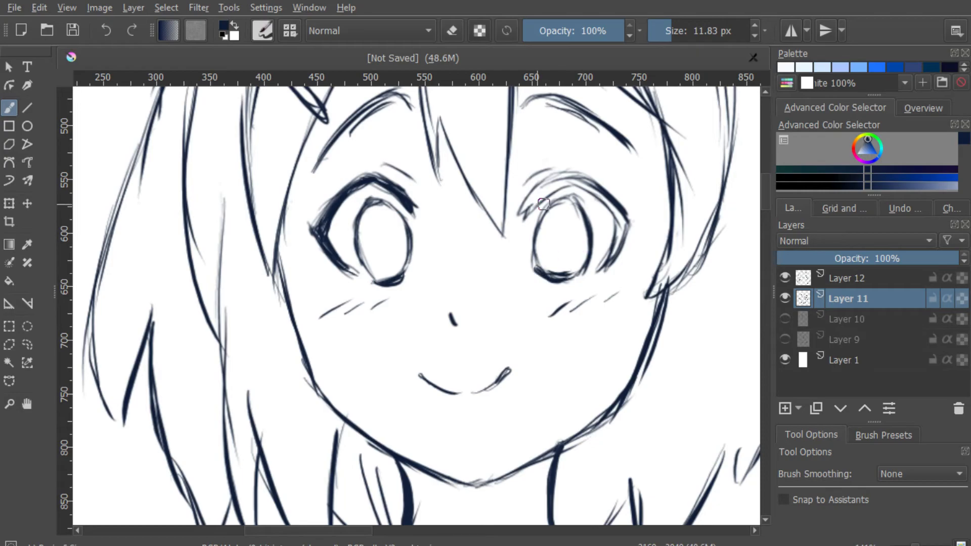
pyautogui.moveTo(542, 204); pyautogui.dragTo(354, 224)
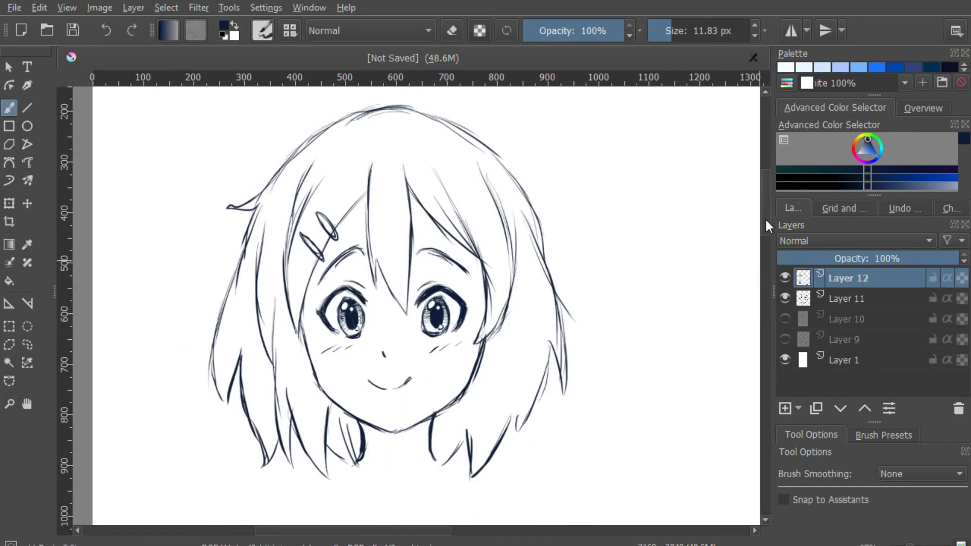
# - On a new body layer, sketch the rounded shoulders, torso, hips and upper legs down the canvas
pyautogui.click(847, 298)
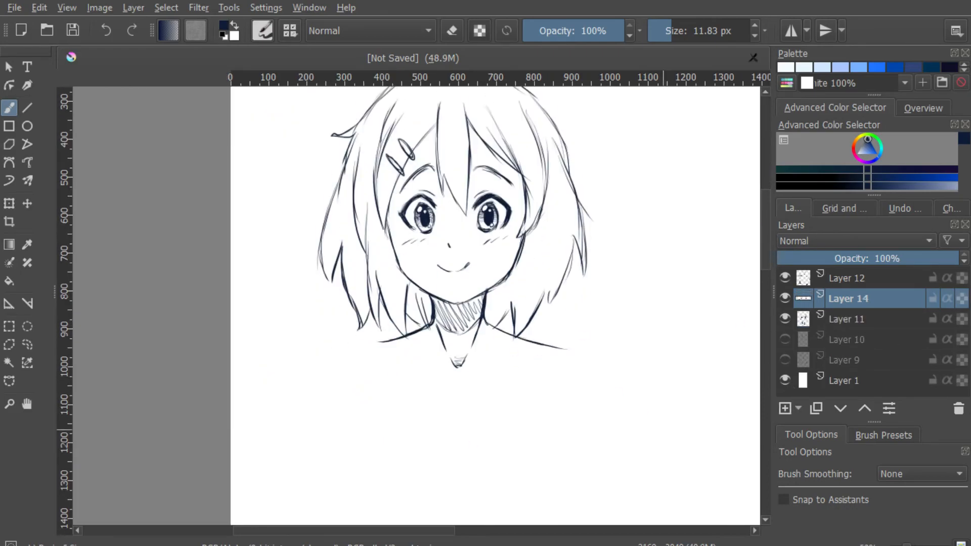
pyautogui.moveTo(362, 347); pyautogui.dragTo(548, 390)
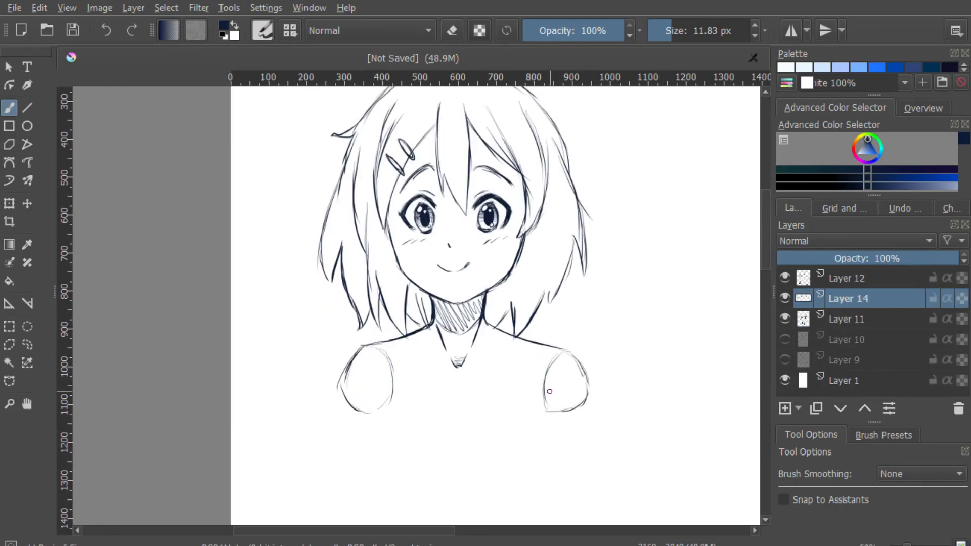
pyautogui.scroll(-3)
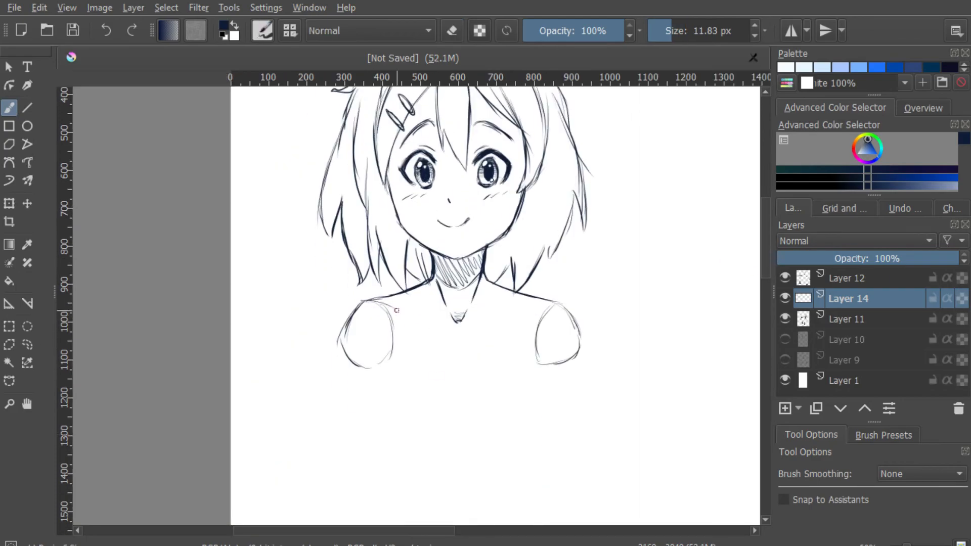
pyautogui.scroll(-3)
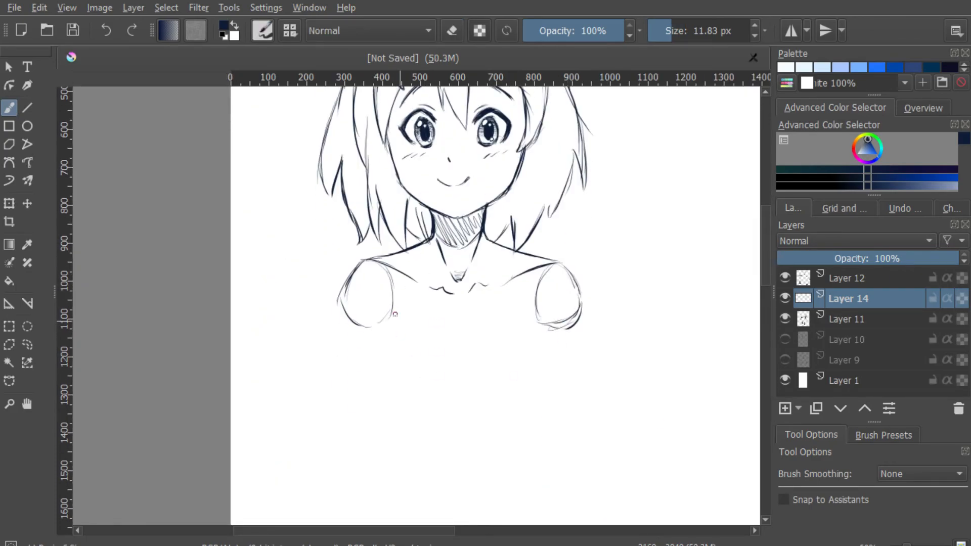
pyautogui.scroll(-3)
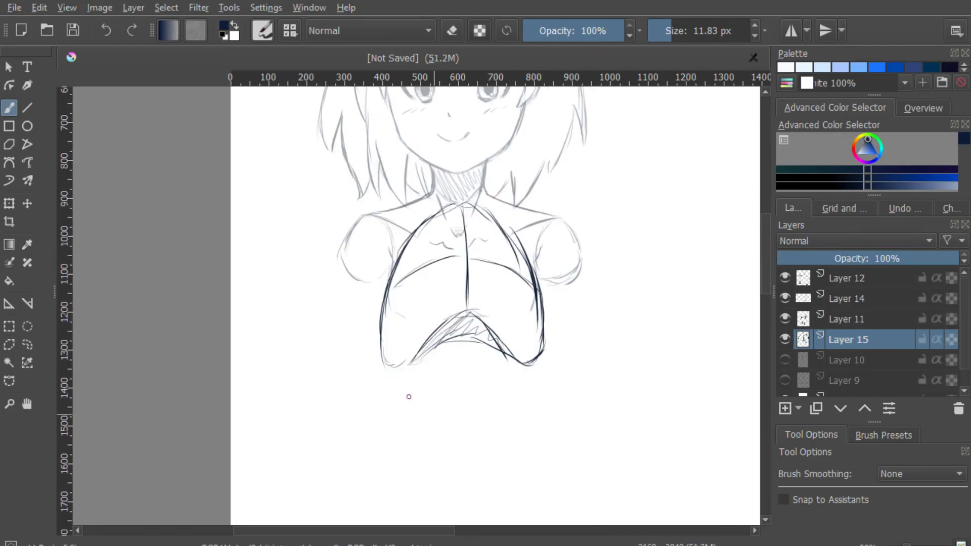
pyautogui.scroll(-3)
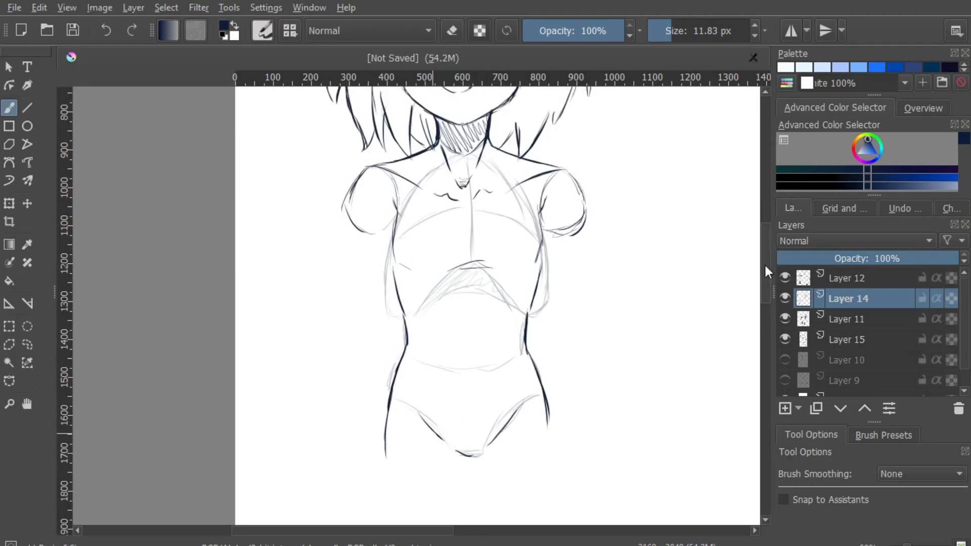
pyautogui.scroll(-3)
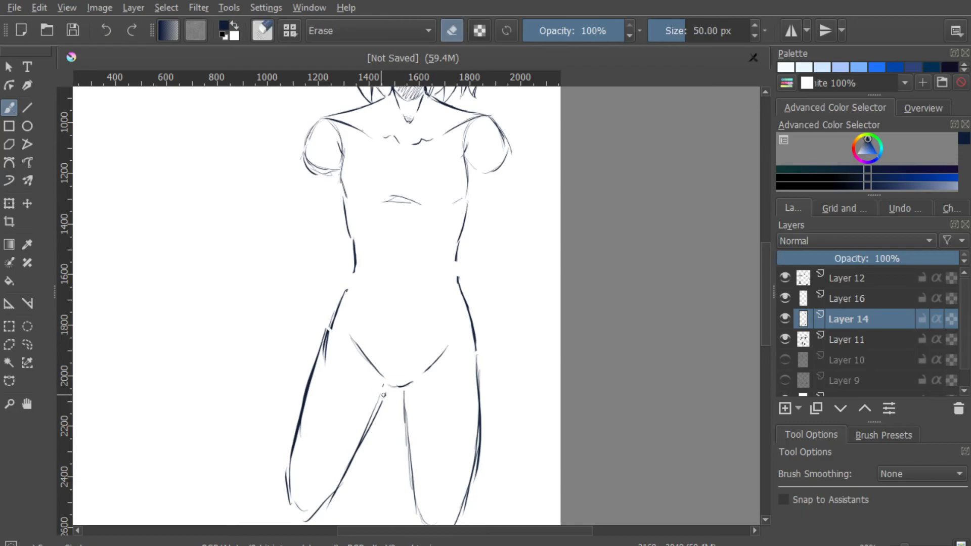
# - Clean up stray torso lines and draw both arms hanging down to the hips
pyautogui.scroll(-3)
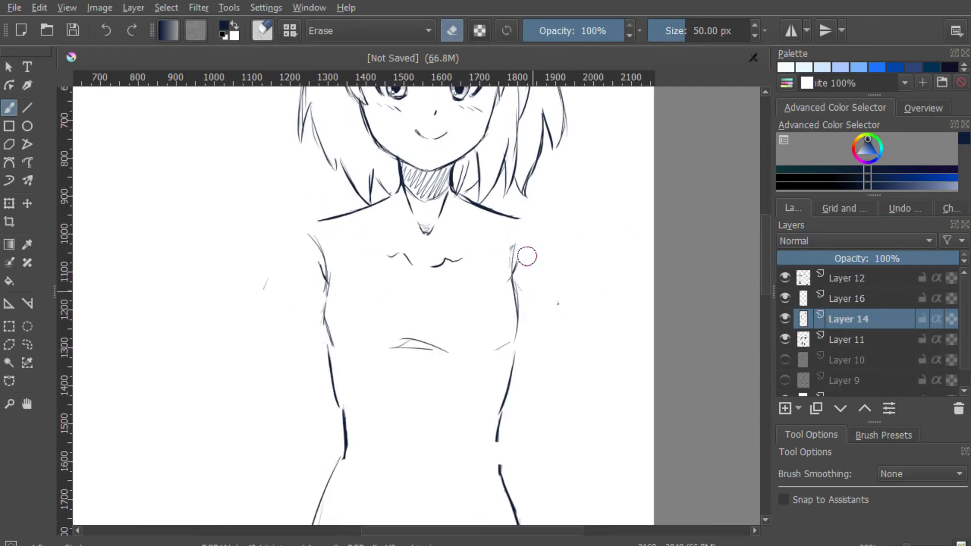
pyautogui.scroll(-3)
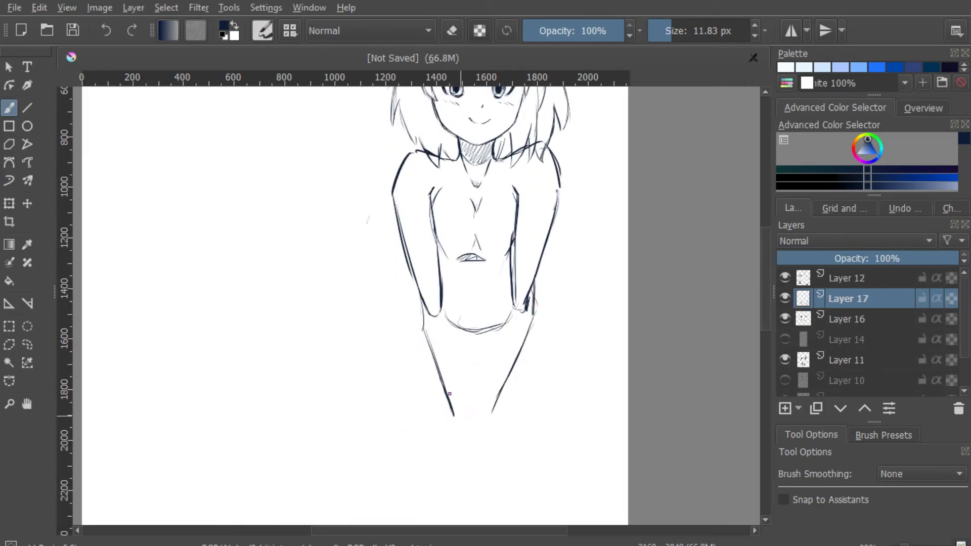
# - Redraw the hips and upper legs, then sketch the lower legs down to the feet
pyautogui.moveTo(449, 394); pyautogui.dragTo(483, 458)
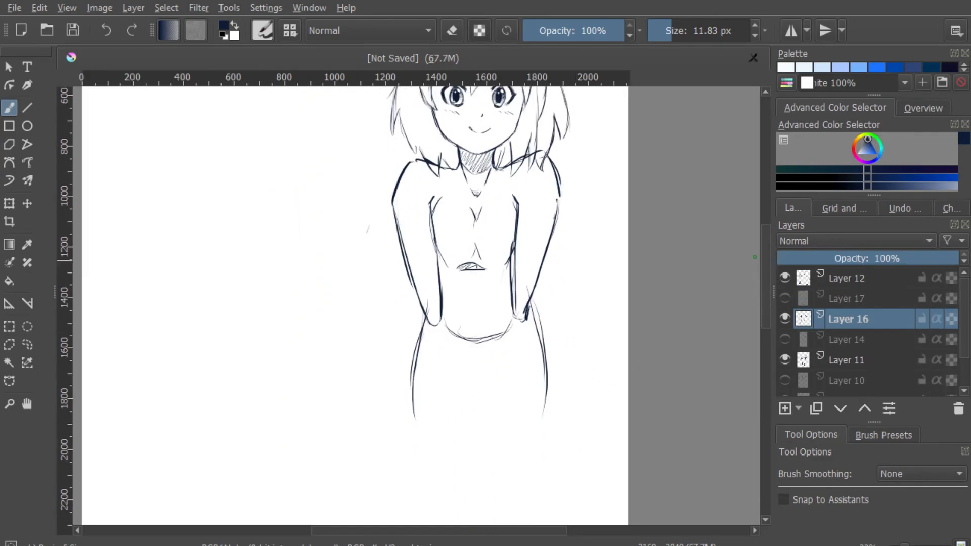
pyautogui.scroll(-3)
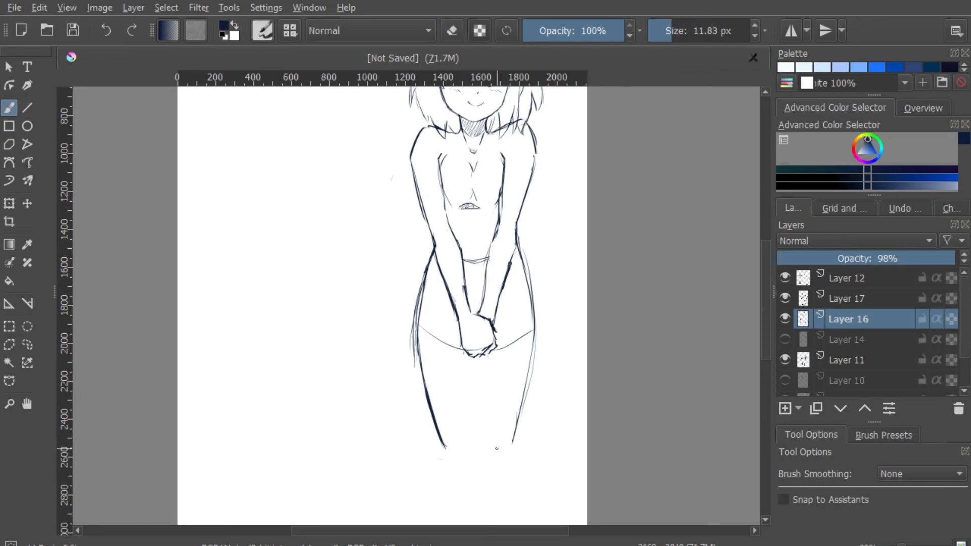
pyautogui.moveTo(437, 394); pyautogui.dragTo(455, 442)
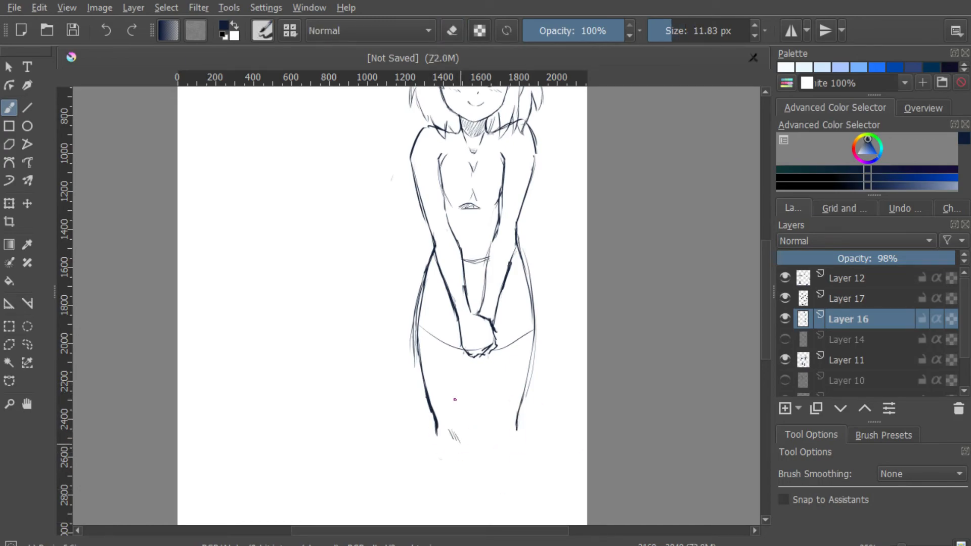
pyautogui.scroll(-3)
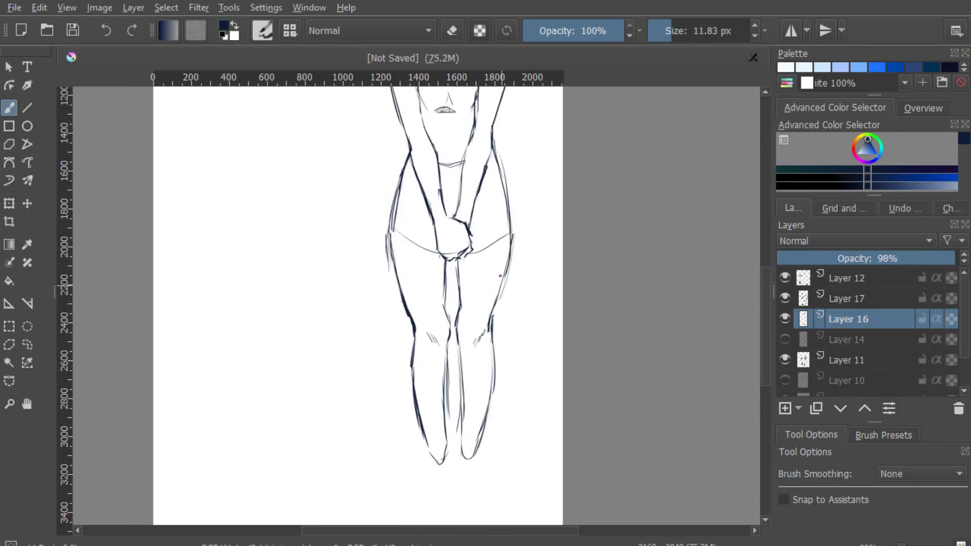
pyautogui.scroll(-3)
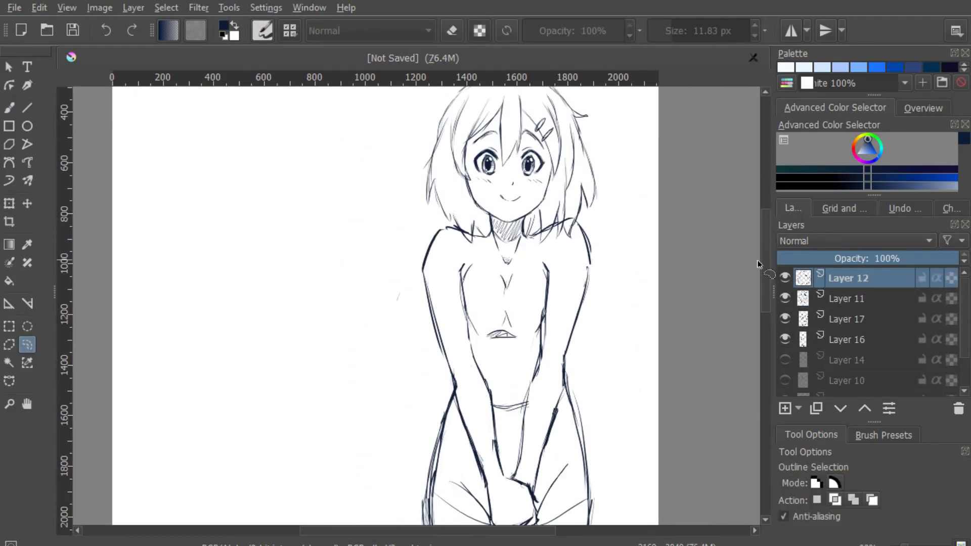
# - Transform the selected head area, then add a new layer for the clothing ink
pyautogui.click(9, 204)
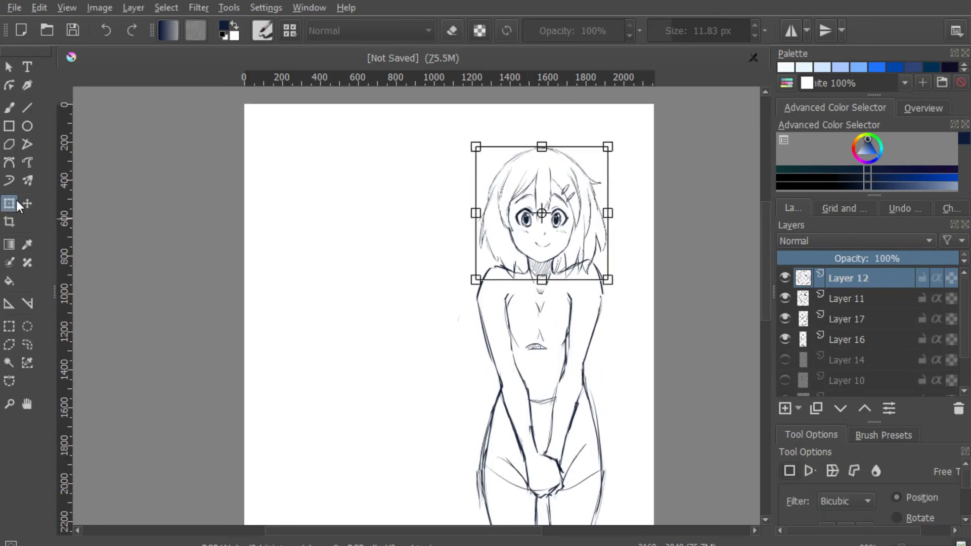
pyautogui.click(847, 298)
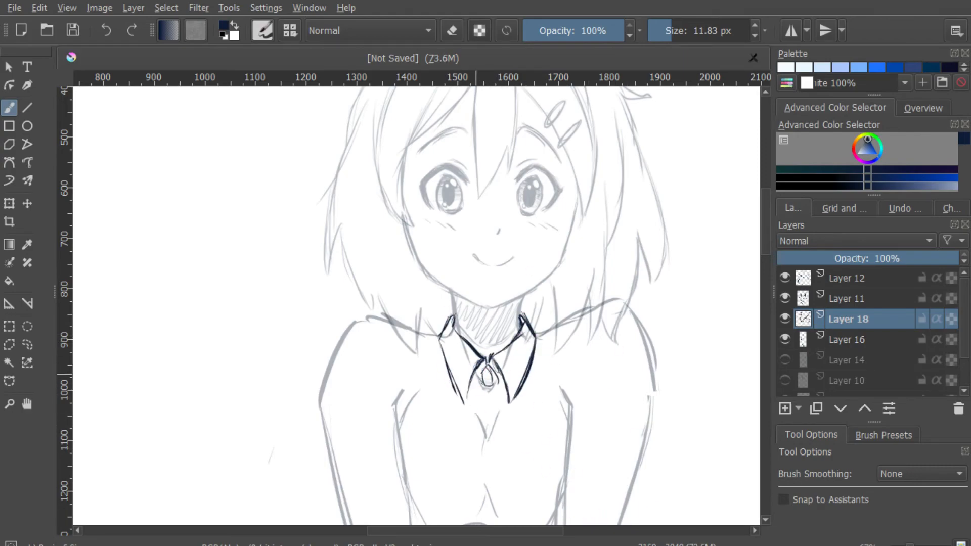
# - Ink the collar, ribbon, blazer lapels, sleeves, buttons and pockets while panning down the figure
pyautogui.scroll(-3)
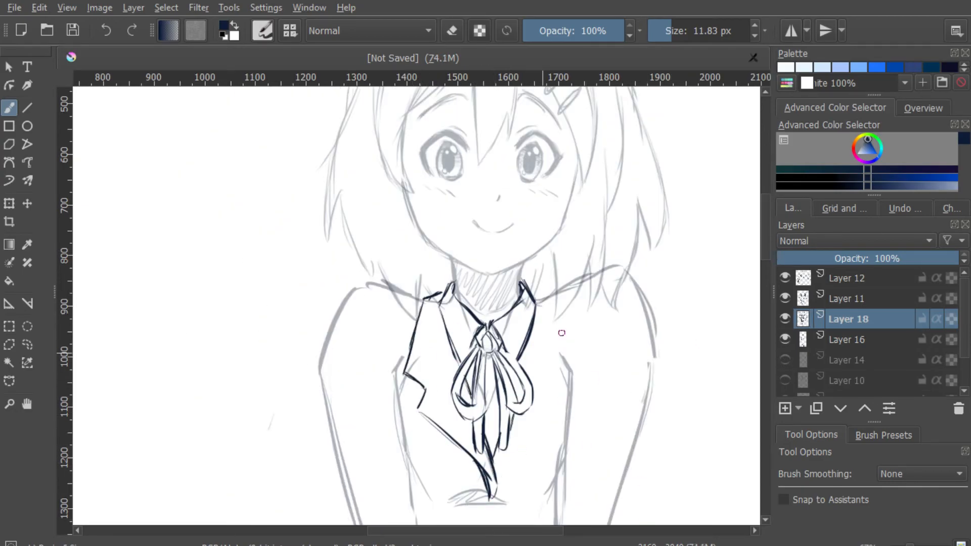
pyautogui.scroll(-3)
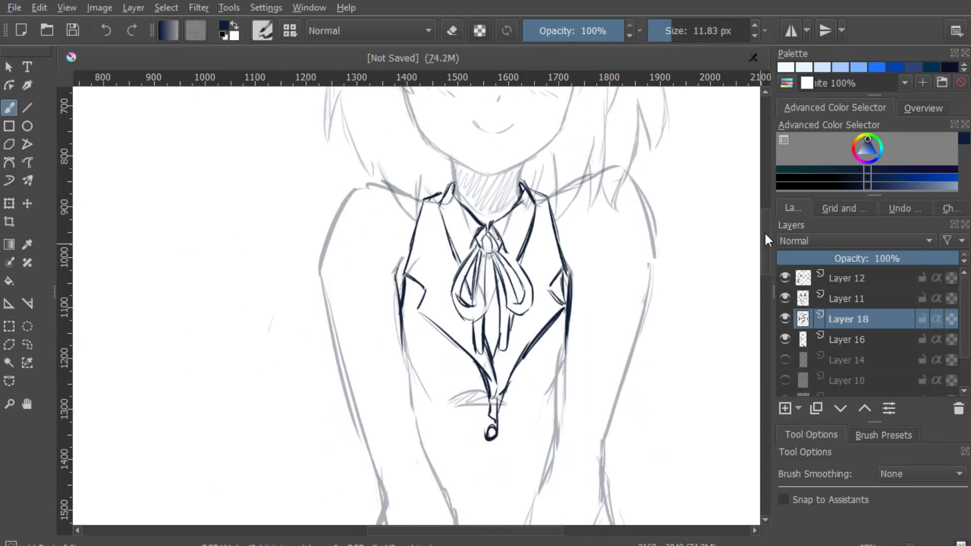
pyautogui.scroll(-3)
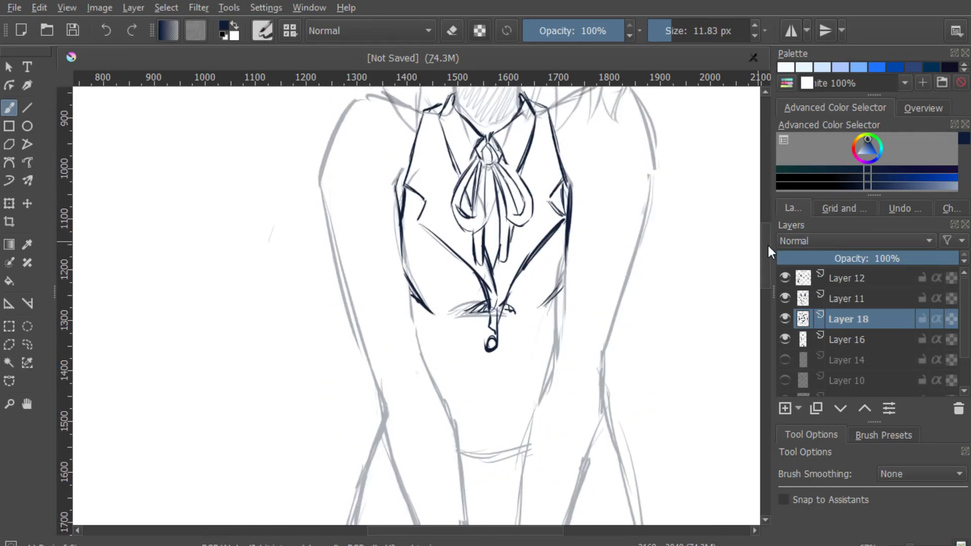
pyautogui.scroll(-3)
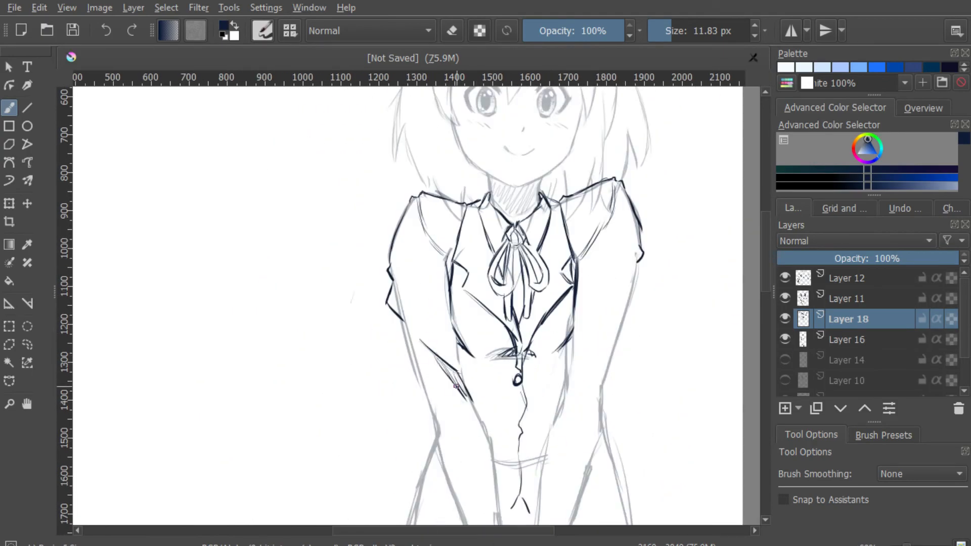
pyautogui.scroll(-3)
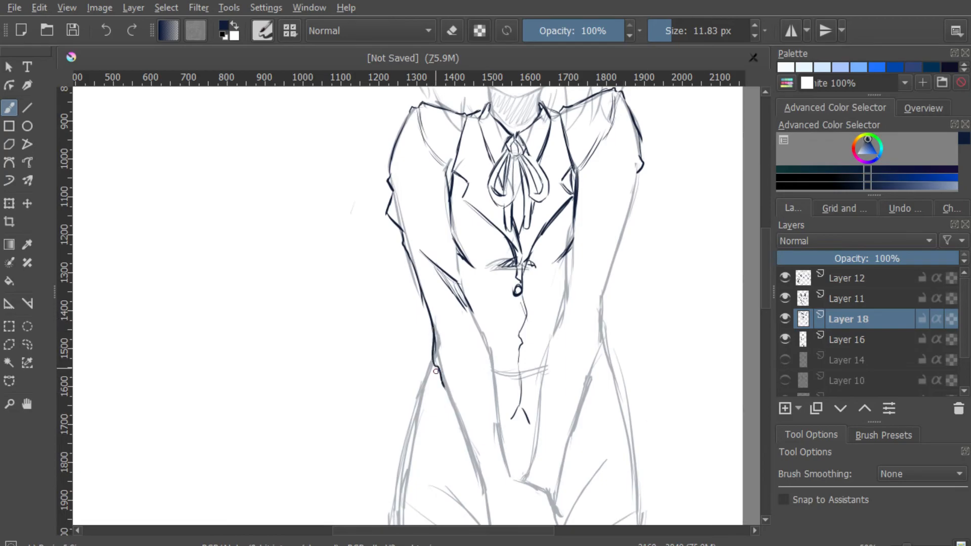
pyautogui.scroll(-3)
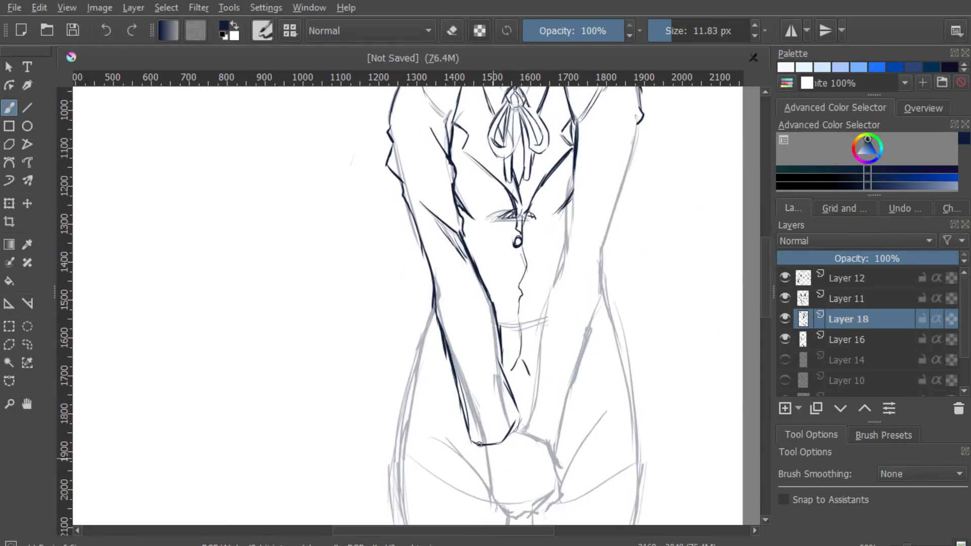
pyautogui.scroll(-3)
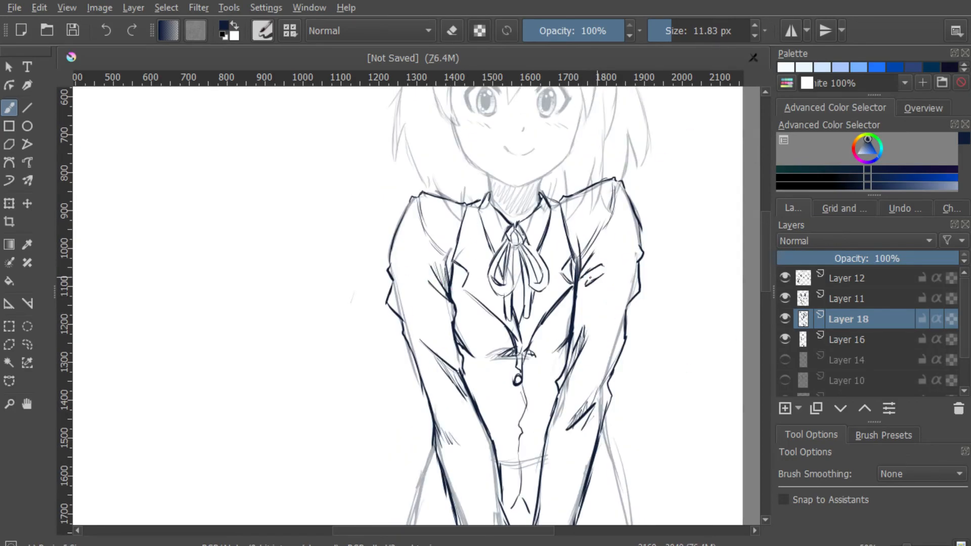
pyautogui.scroll(-3)
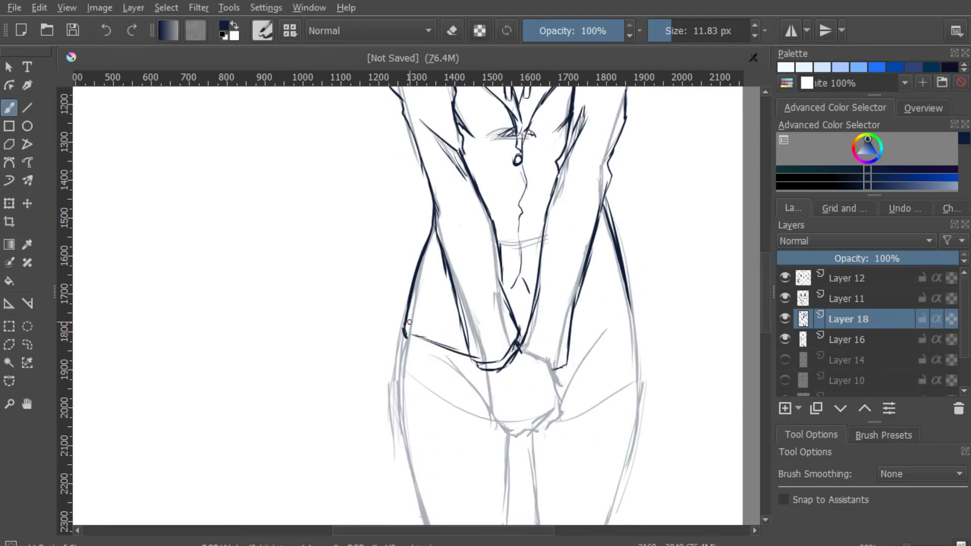
pyautogui.scroll(-3)
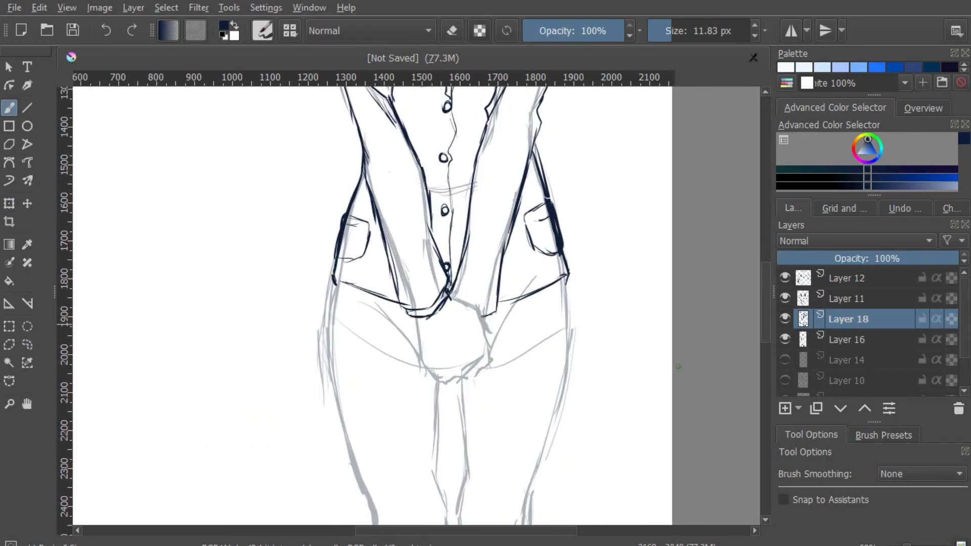
pyautogui.moveTo(334, 291); pyautogui.dragTo(433, 372)
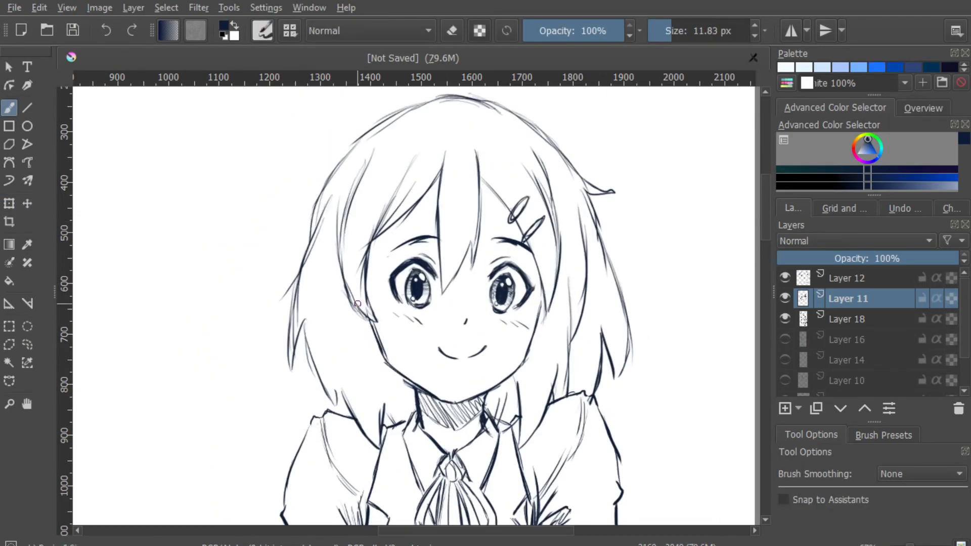
# - Ink the pleated skirt below the blazer and add a new layer for further line work
pyautogui.scroll(-3)
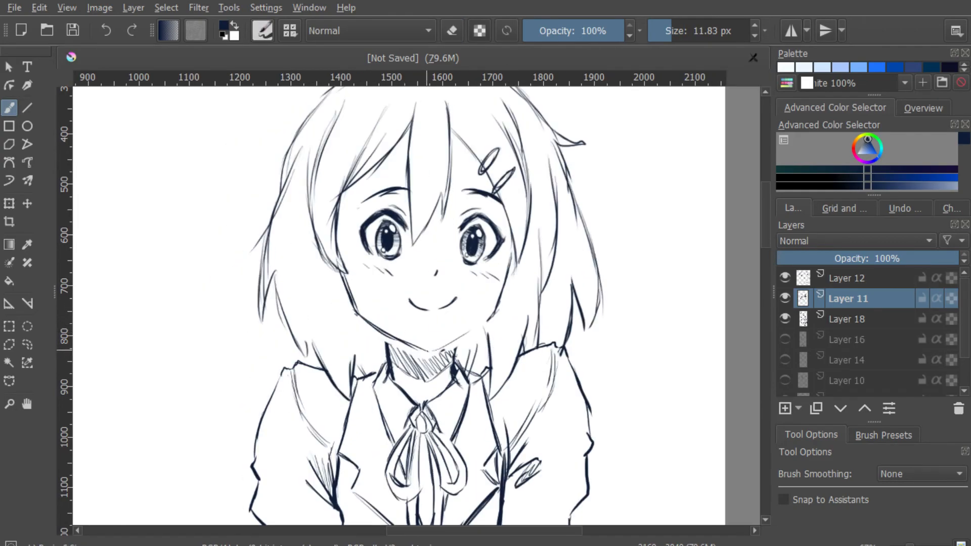
pyautogui.click(9, 203)
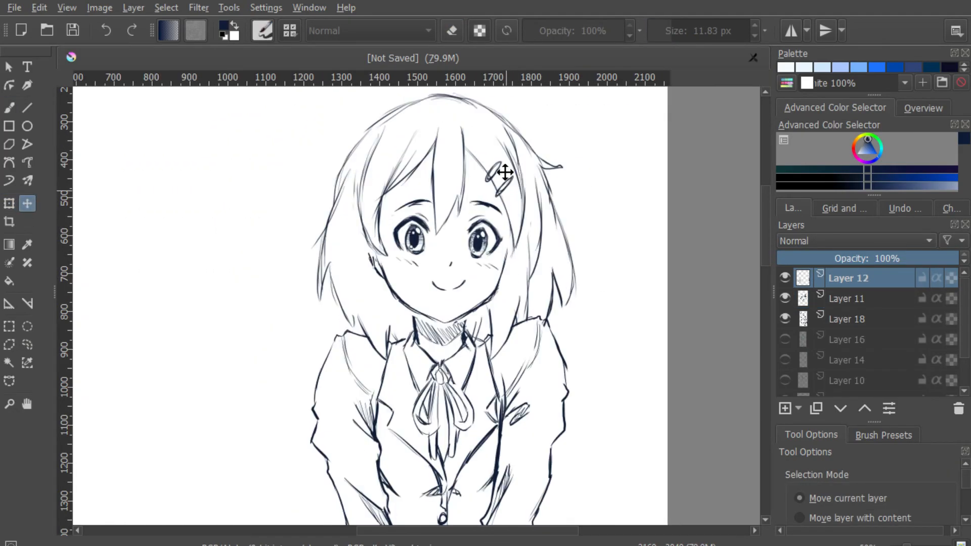
pyautogui.click(848, 297)
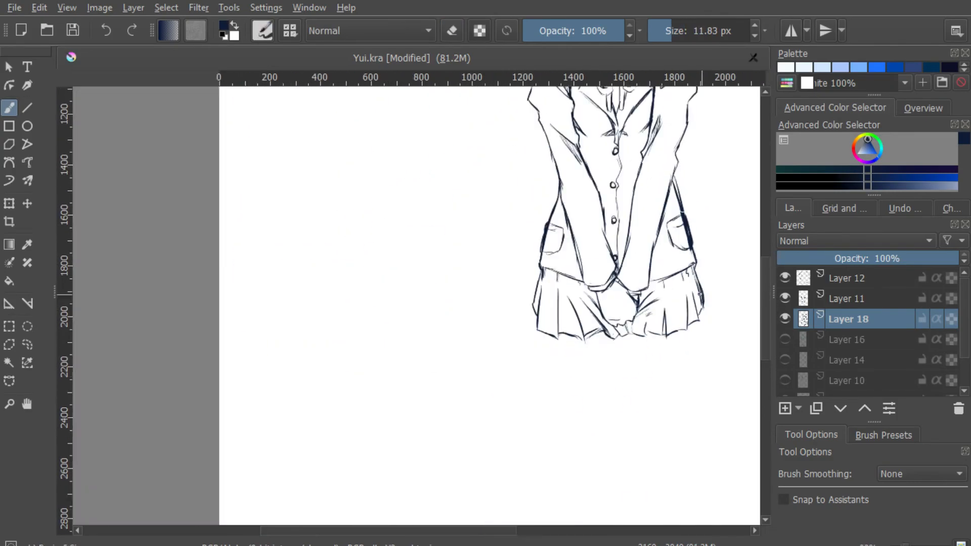
# - Ink the skirt hem and leg outlines, then redraw the mouth as an open smile
pyautogui.scroll(-3)
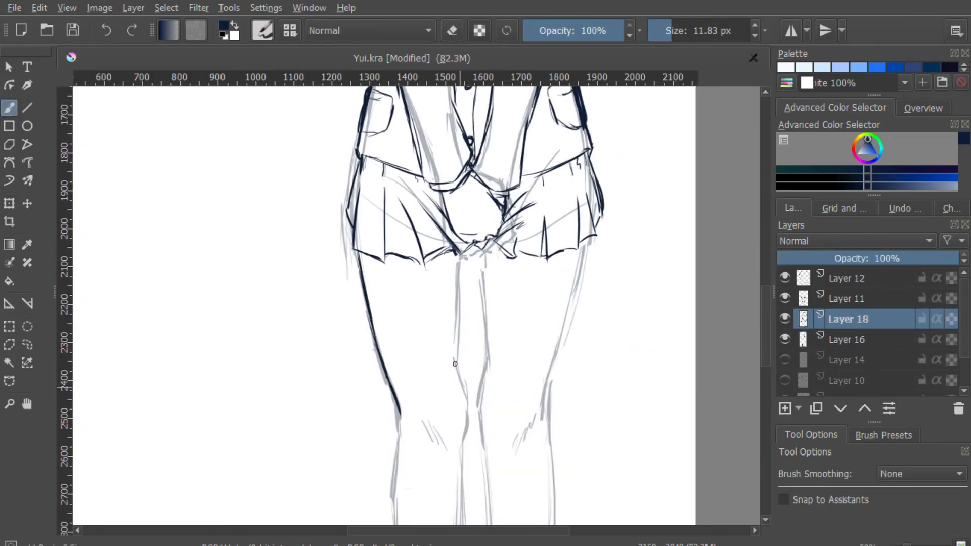
pyautogui.scroll(-3)
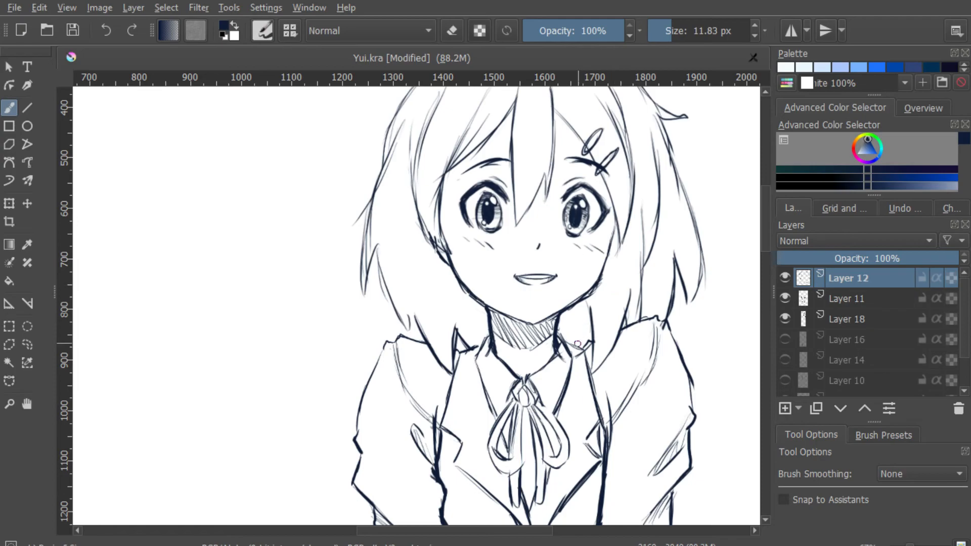
# - Ink thick hair strands over the shoulders on Layer 19 above the faded blazer lines
pyautogui.scroll(-3)
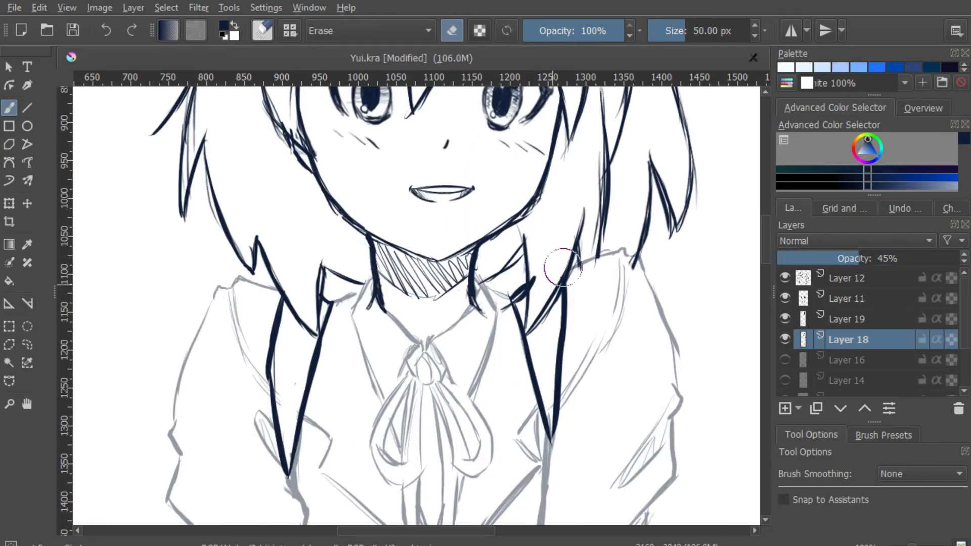
# - Draw two music notes beside the head and keep the open, happy smile
pyautogui.click(848, 319)
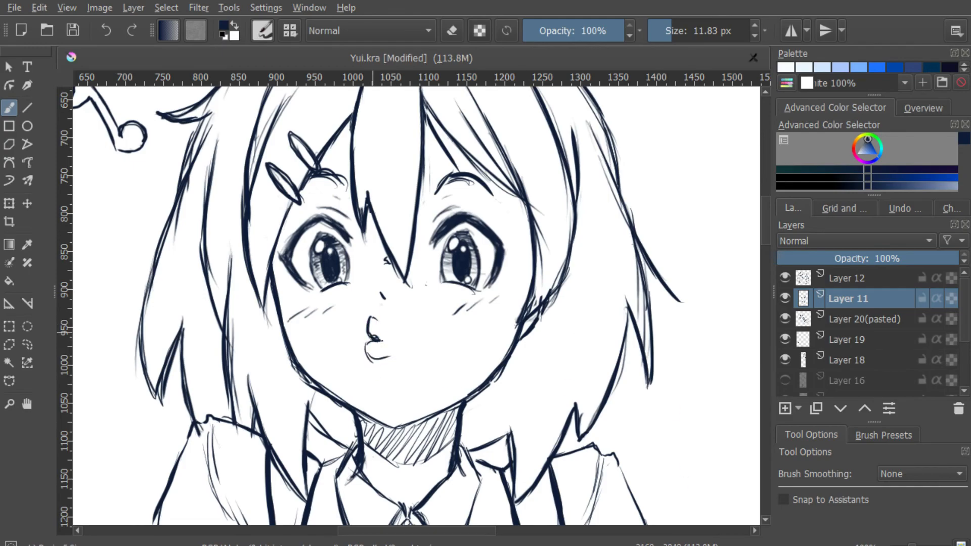
pyautogui.scroll(-3)
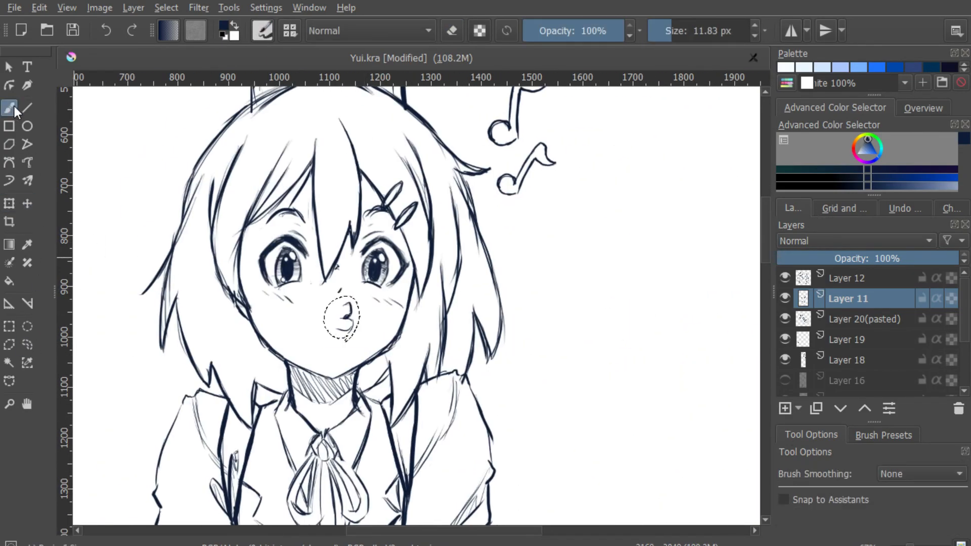
pyautogui.click(27, 344)
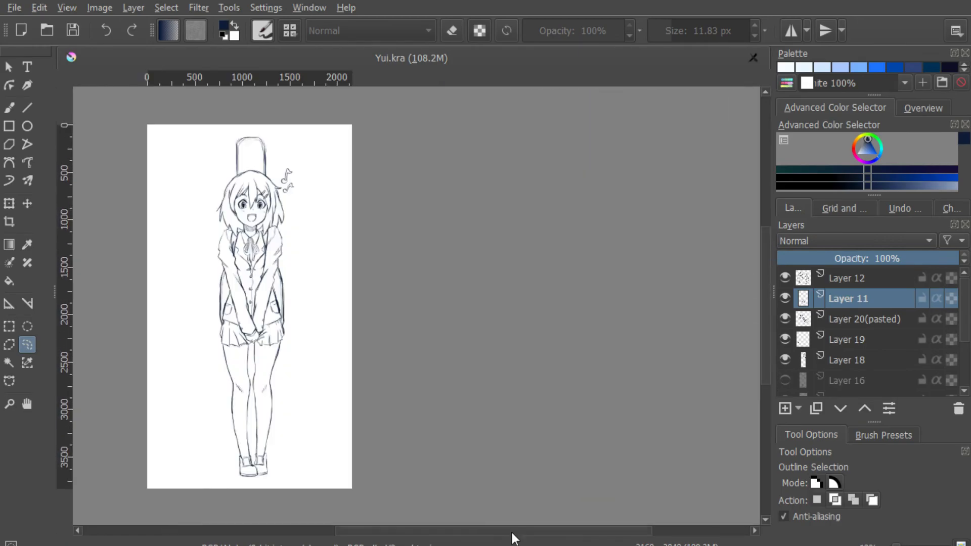
# - Ink the forehead hair strand and the left-side hair tips on Layer 21
pyautogui.click(846, 278)
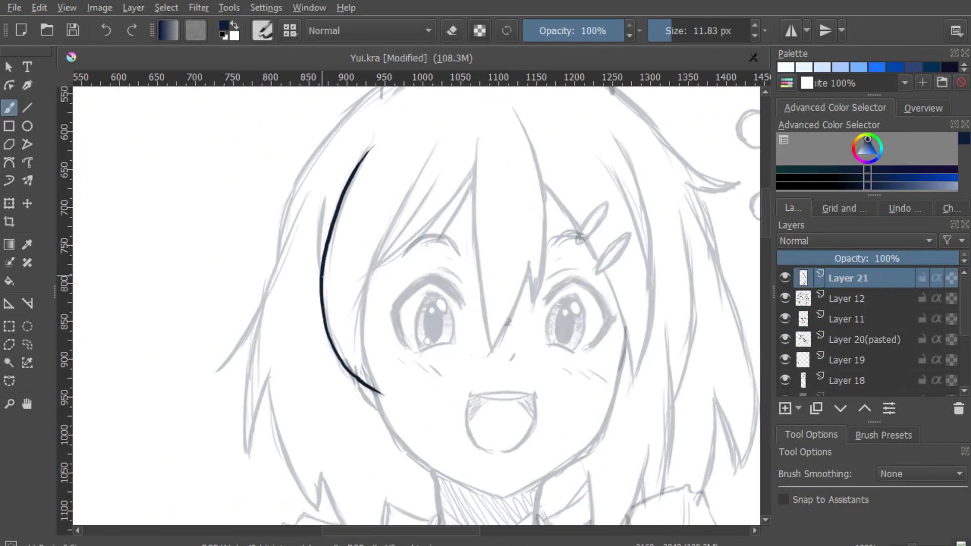
pyautogui.moveTo(471, 148); pyautogui.dragTo(495, 350)
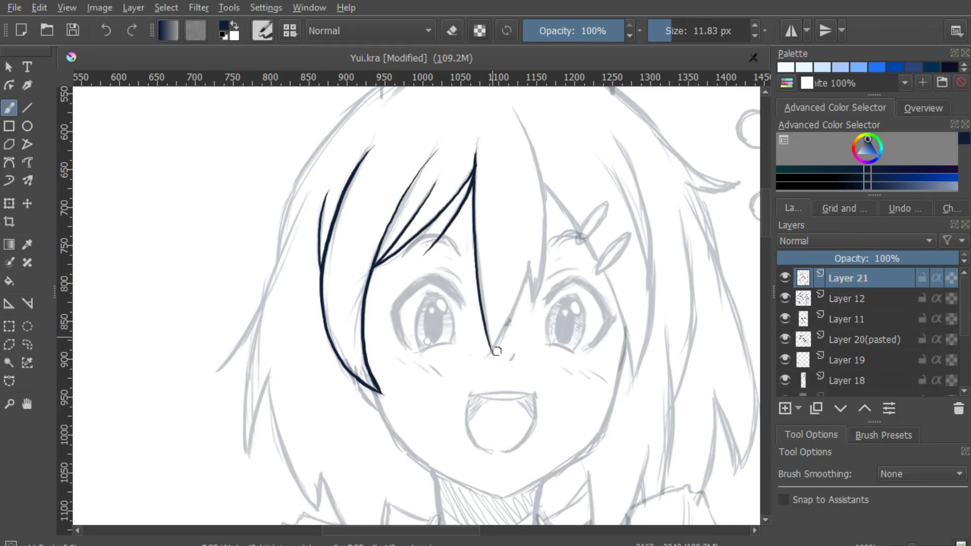
pyautogui.scroll(-3)
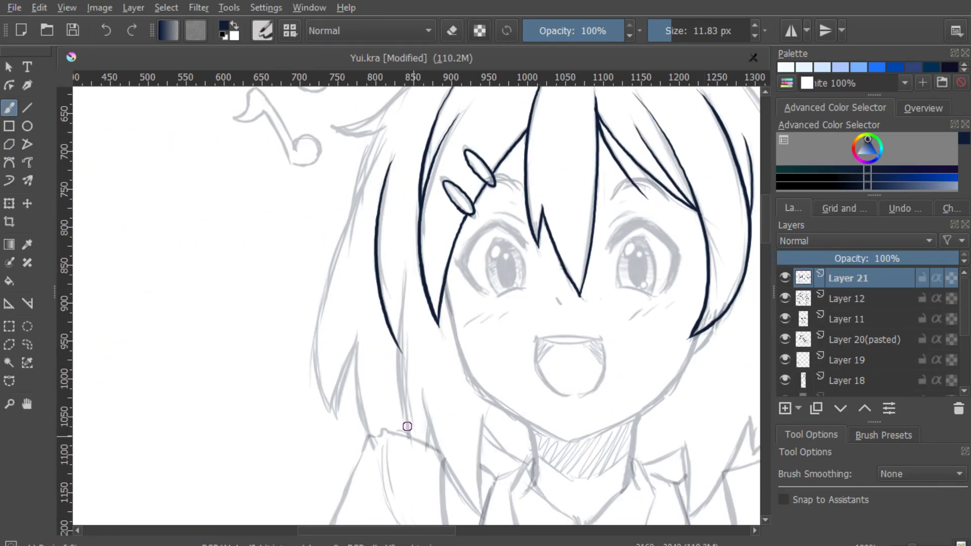
pyautogui.scroll(-3)
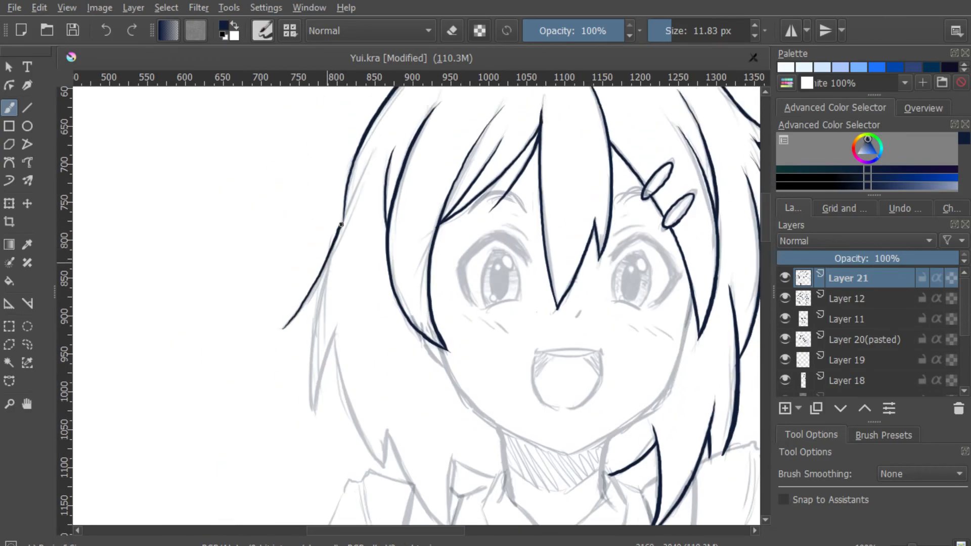
pyautogui.scroll(-3)
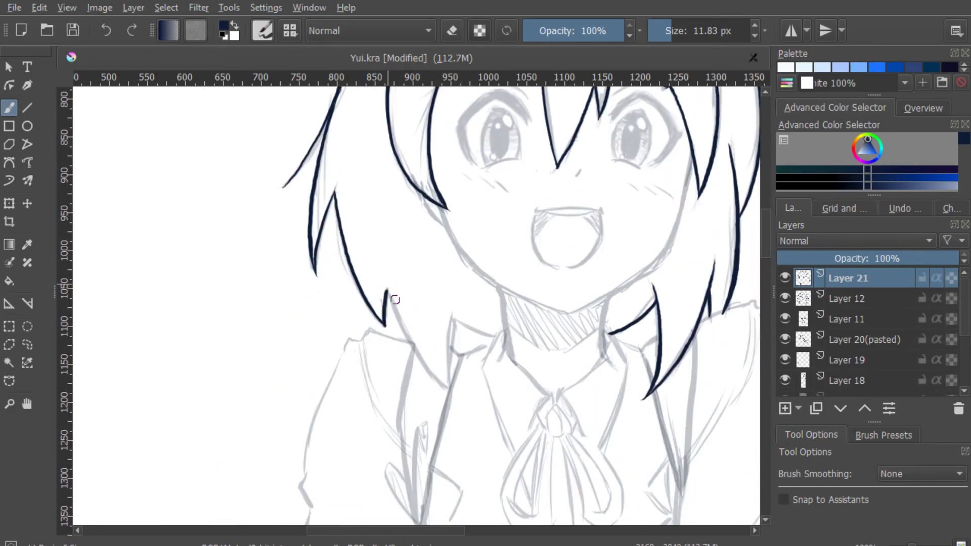
pyautogui.moveTo(394, 299); pyautogui.dragTo(452, 390)
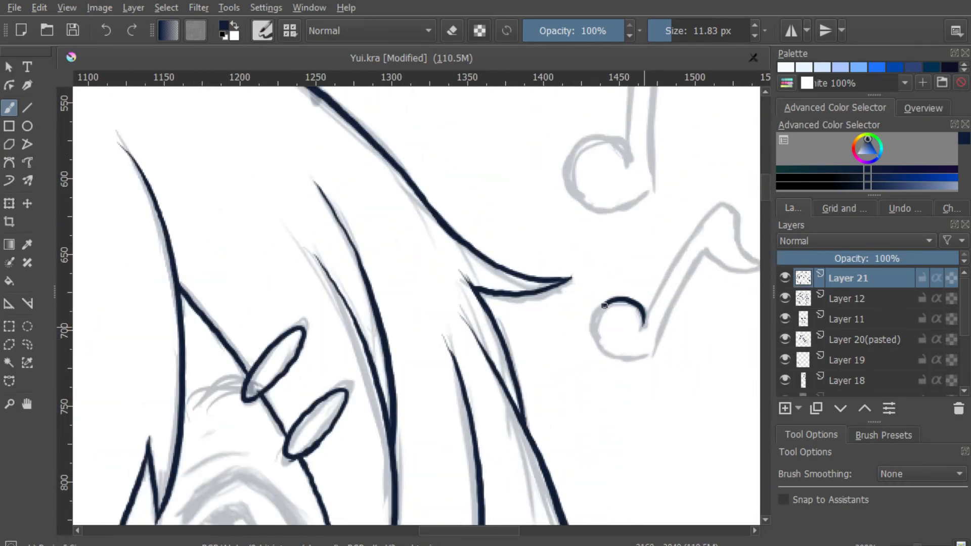
# - Ink the lower lash line of the unfinished eye
pyautogui.hscroll(3)
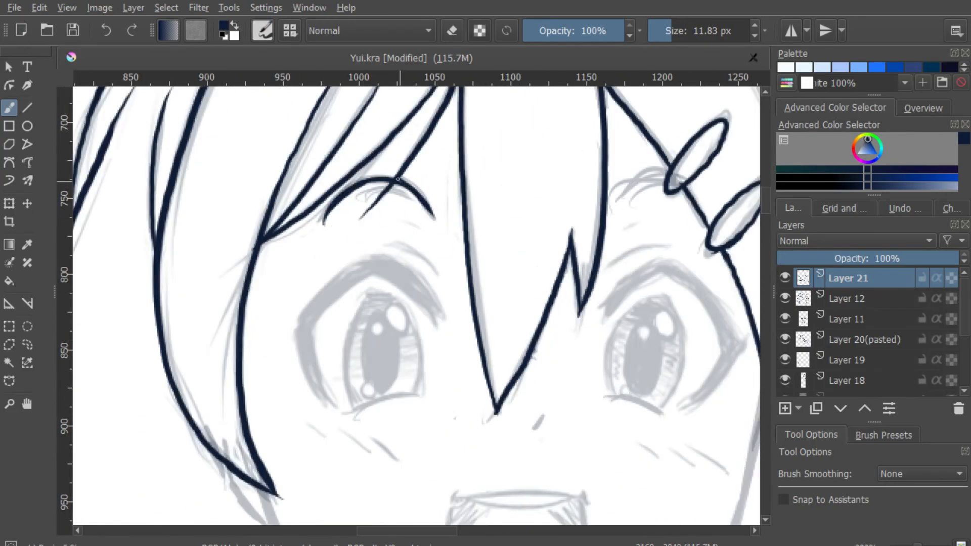
pyautogui.scroll(-3)
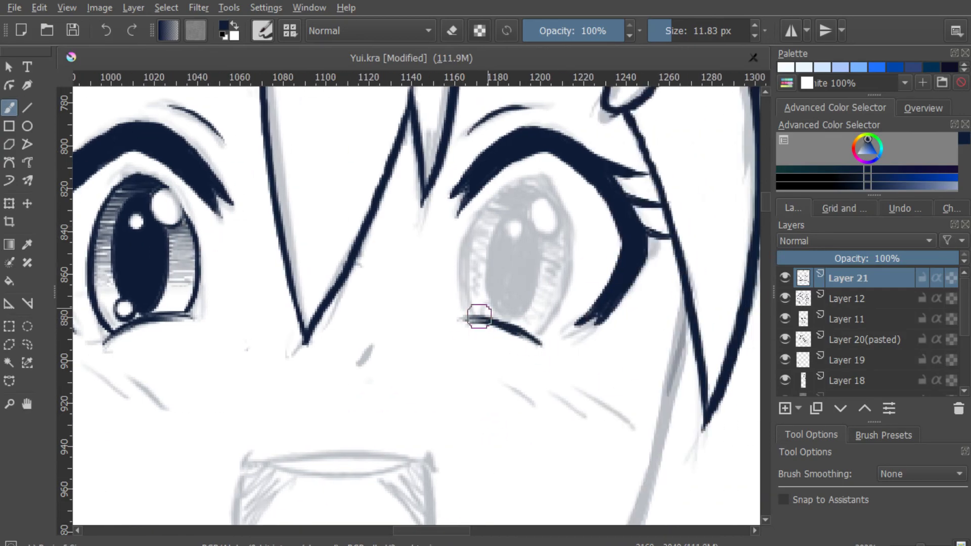
pyautogui.moveTo(479, 316); pyautogui.dragTo(567, 270)
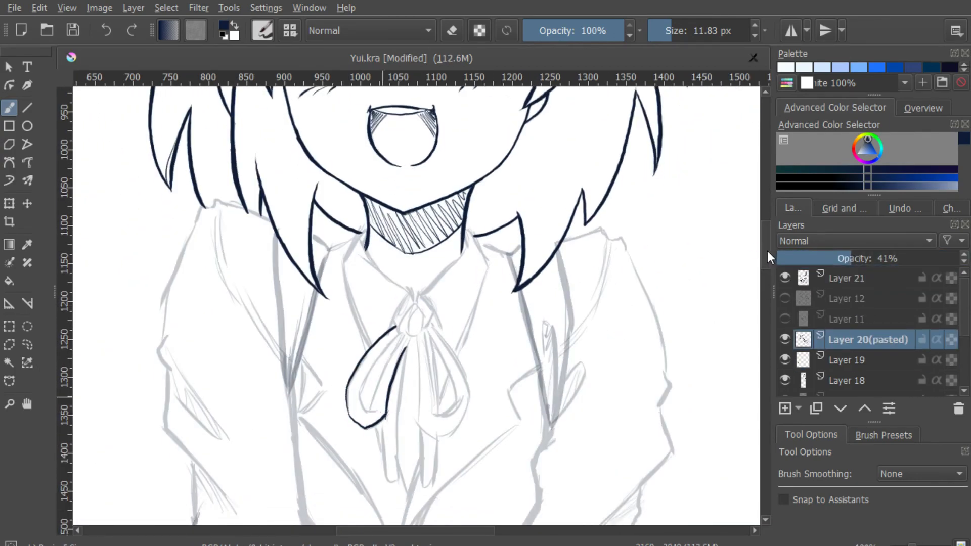
# - On Layer 21, ink the ribbon tie outline and the blazer's front edge down to the buttons
pyautogui.click(845, 278)
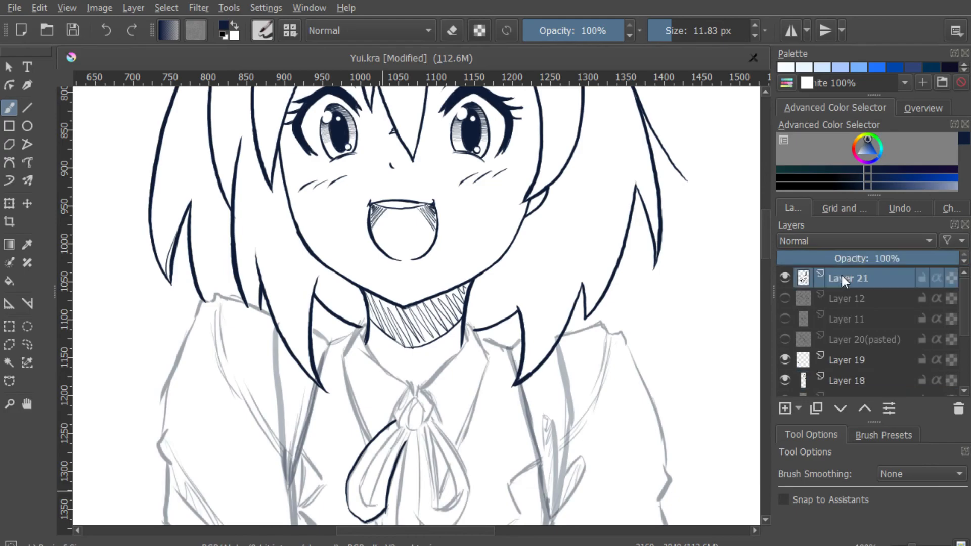
pyautogui.scroll(-3)
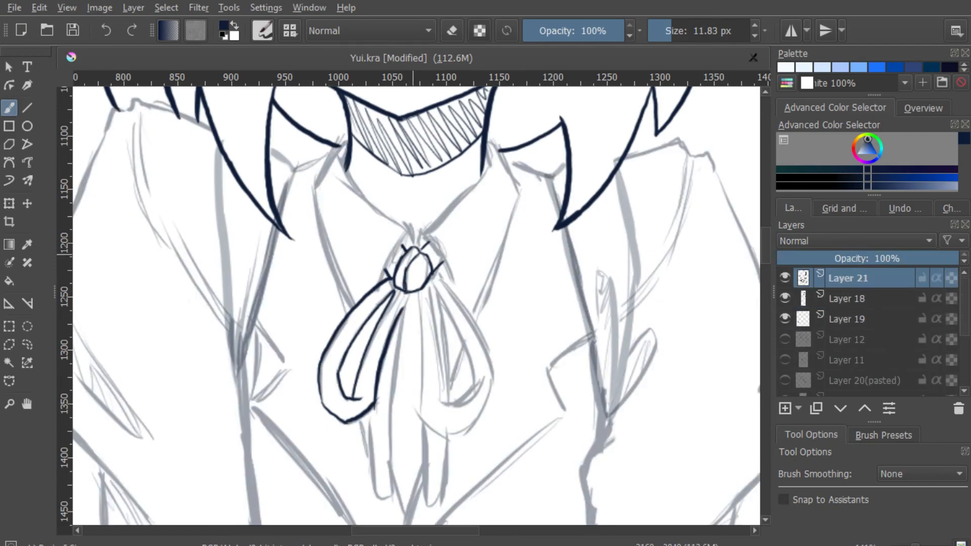
pyautogui.moveTo(421, 291); pyautogui.dragTo(482, 413)
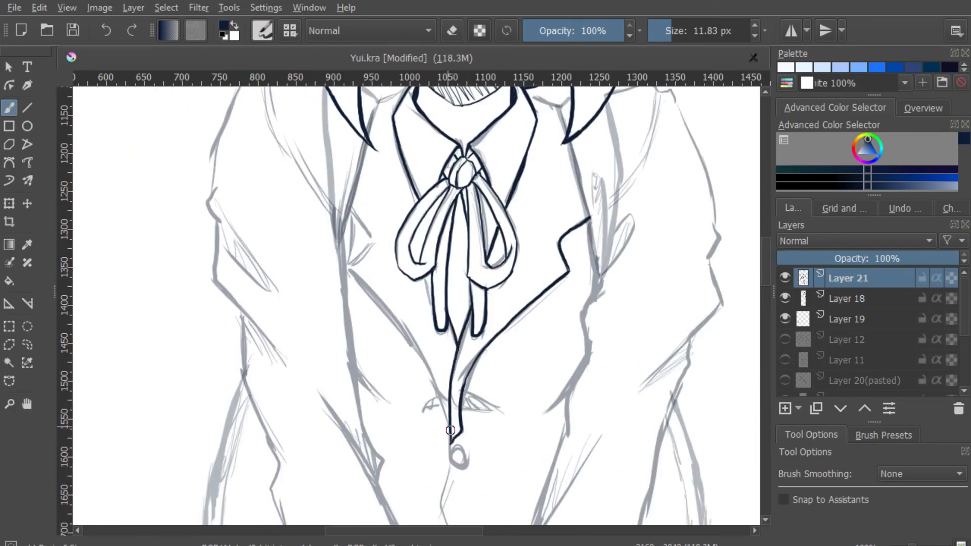
pyautogui.scroll(-3)
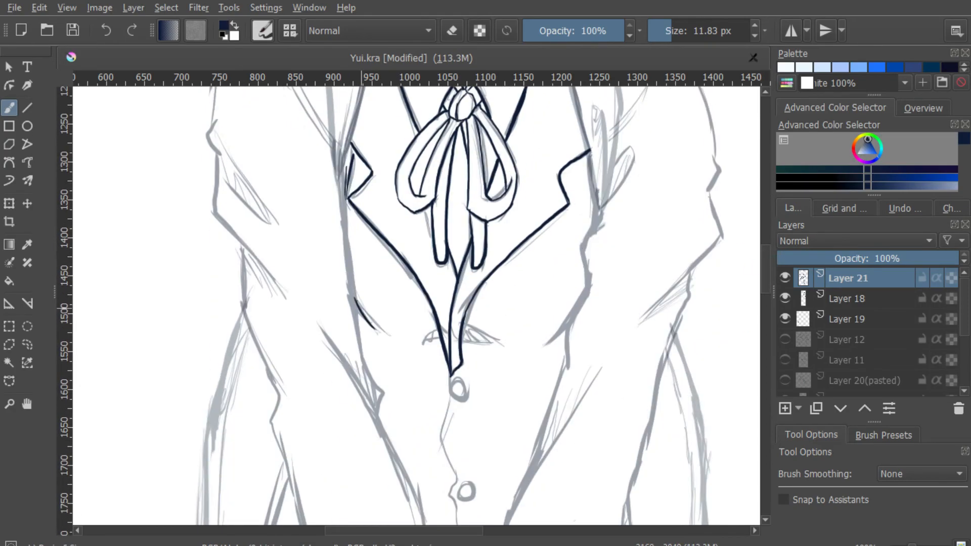
pyautogui.moveTo(371, 310); pyautogui.dragTo(557, 322)
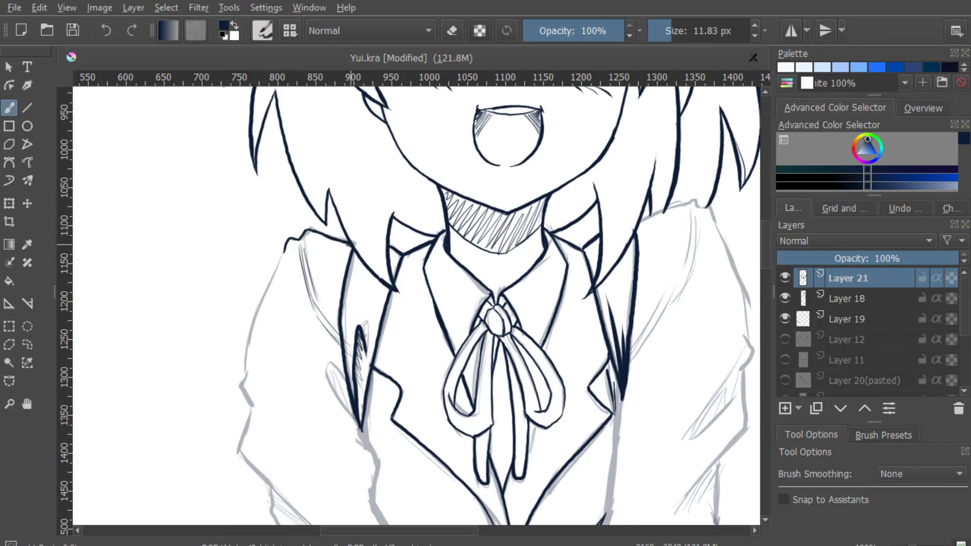
# - Ink the blazer buttons, pockets and hem edges down to the hips
pyautogui.scroll(-3)
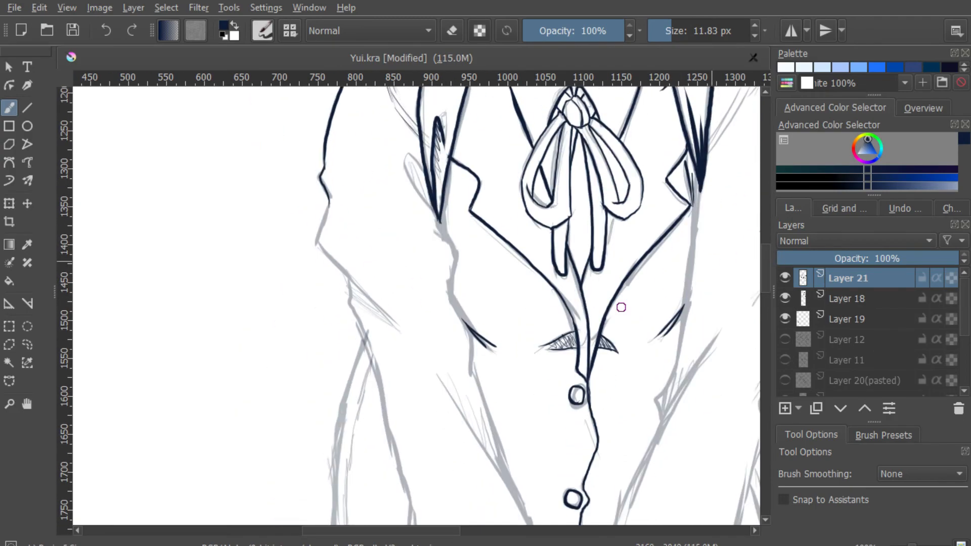
pyautogui.scroll(-3)
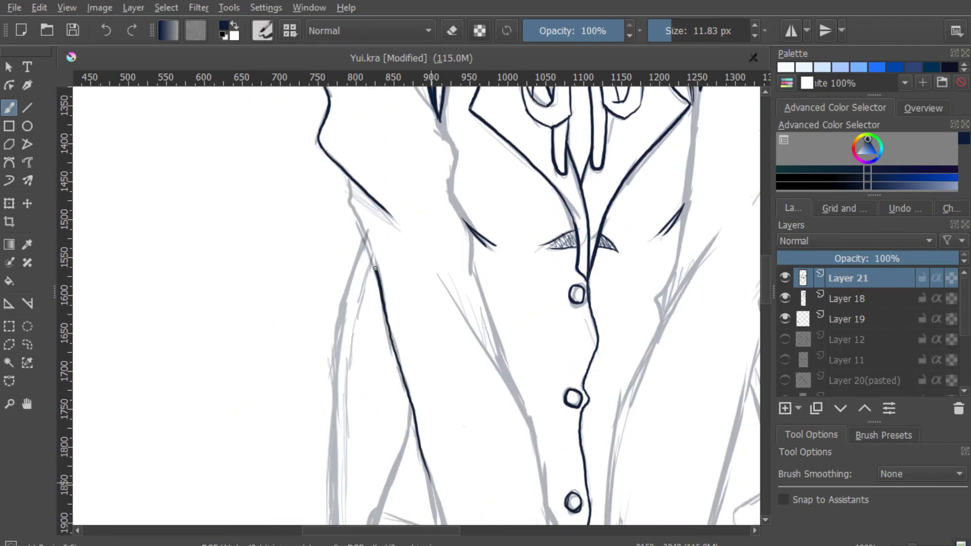
pyautogui.scroll(-3)
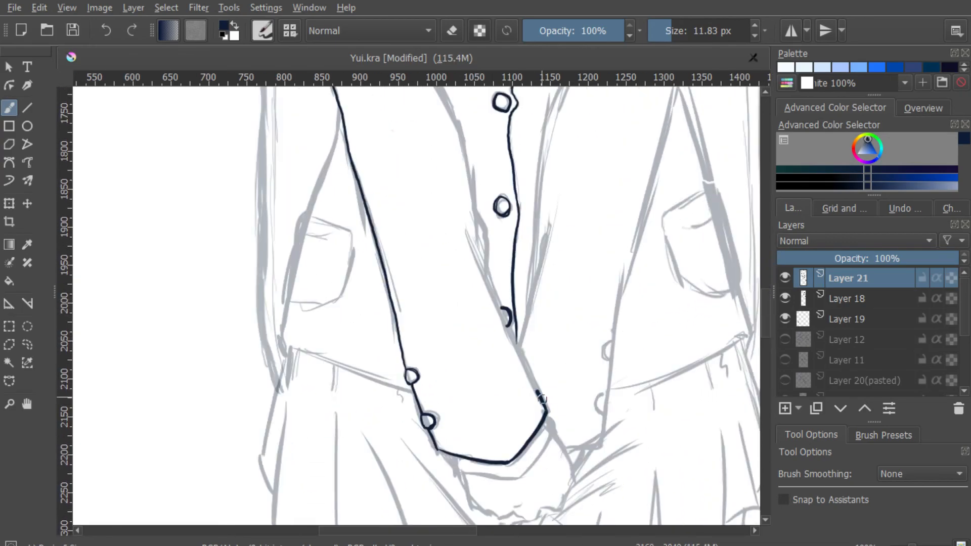
pyautogui.scroll(-3)
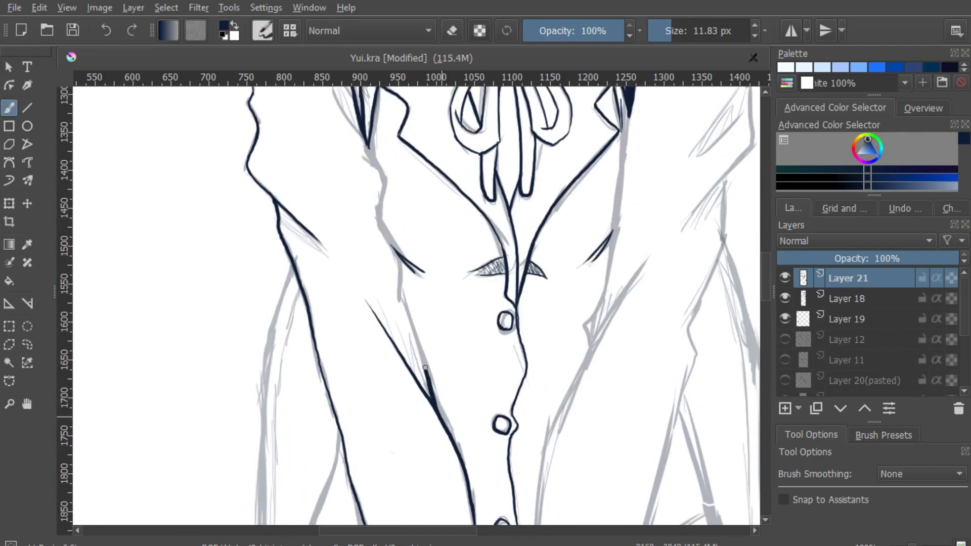
pyautogui.scroll(-3)
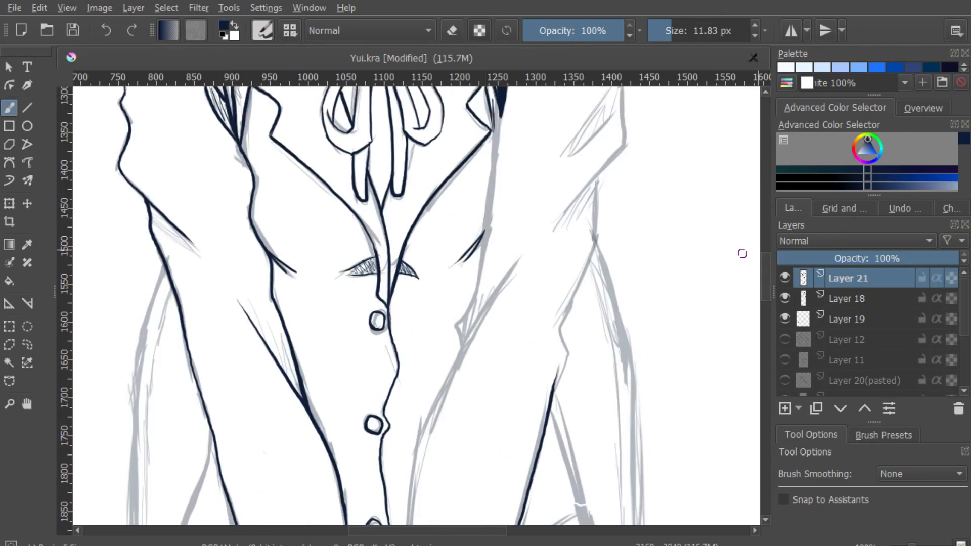
pyautogui.scroll(-3)
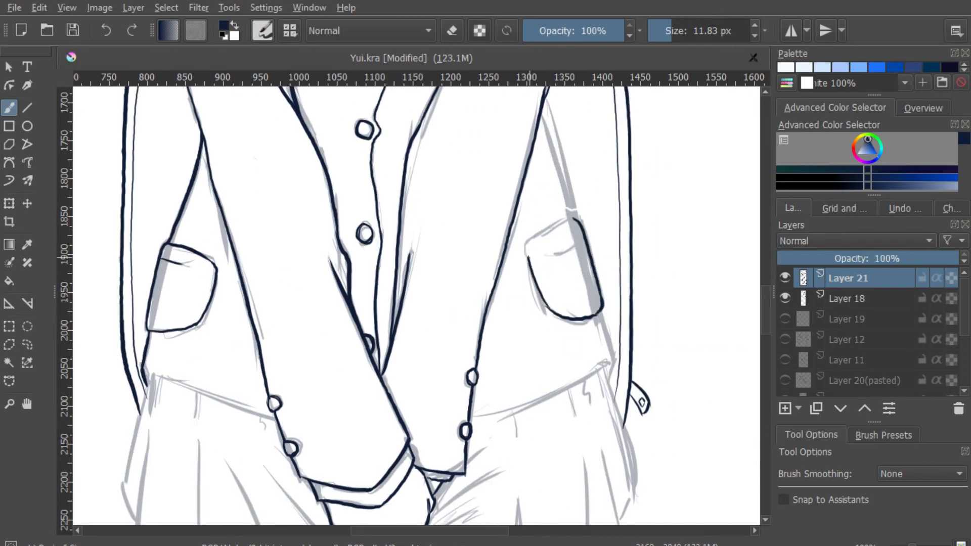
# - Ink both sides of the pleated skirt and hatch the shadow beneath the clasped hands
pyautogui.scroll(-3)
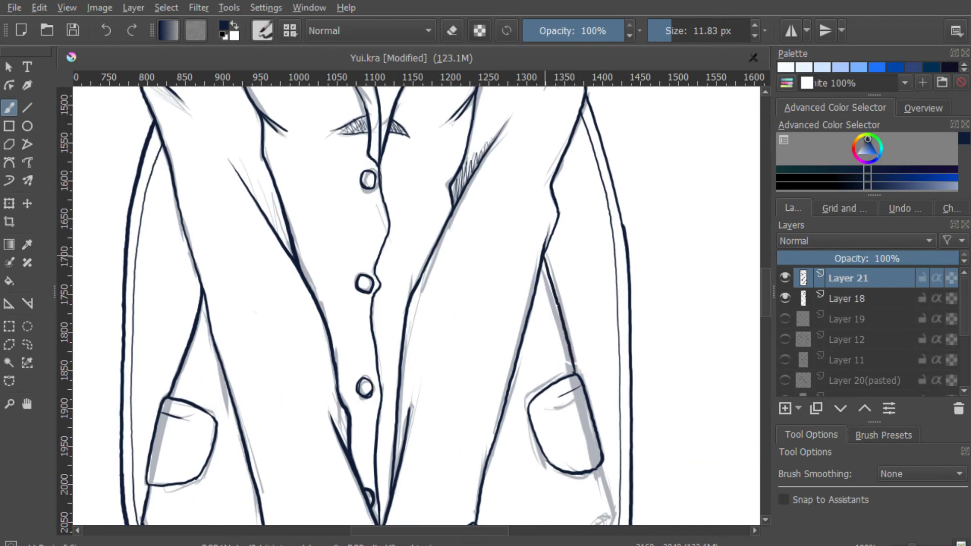
pyautogui.scroll(-3)
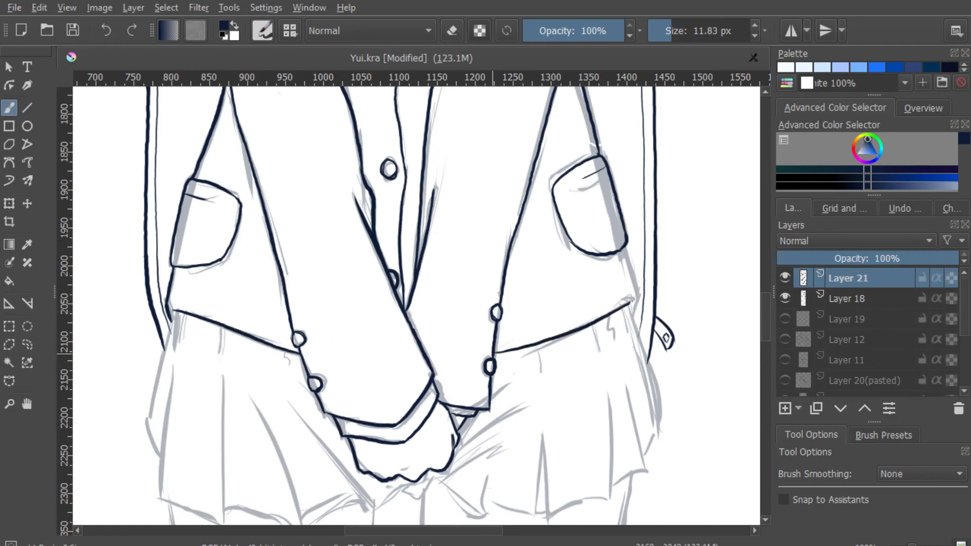
pyautogui.scroll(-3)
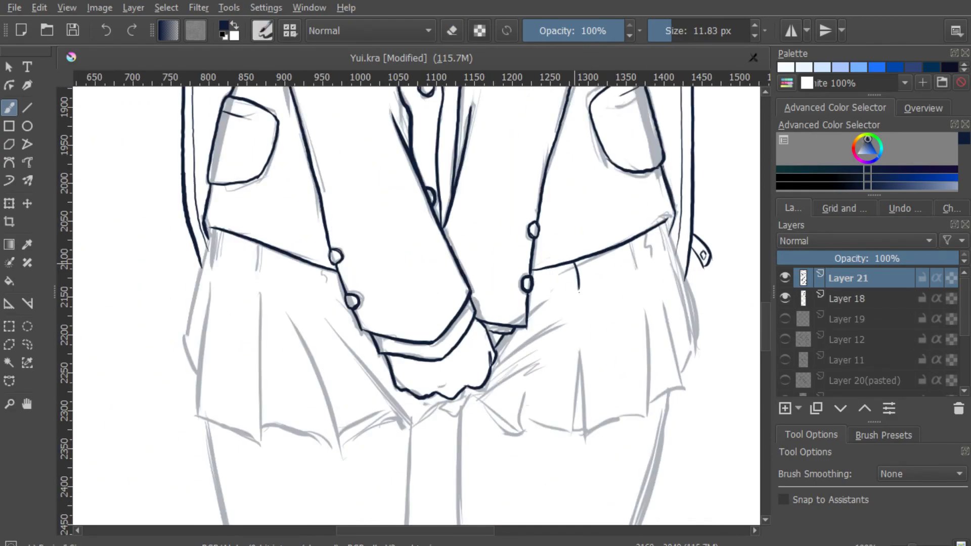
pyautogui.moveTo(650, 247); pyautogui.dragTo(681, 359)
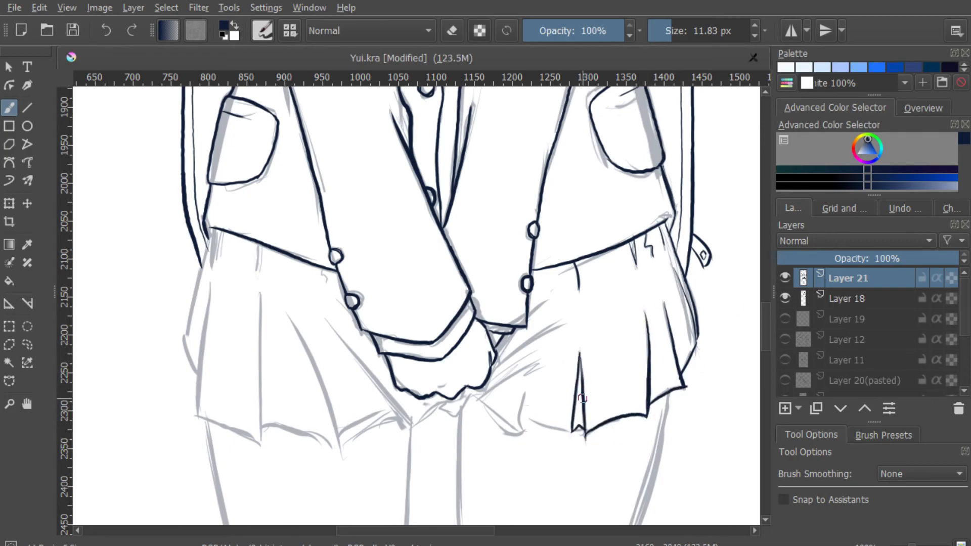
pyautogui.moveTo(437, 406); pyautogui.dragTo(570, 433)
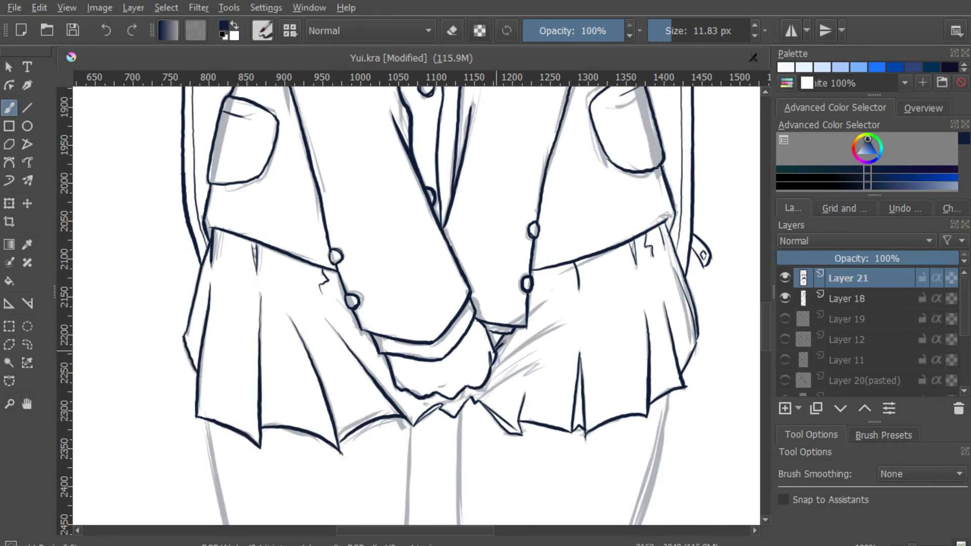
pyautogui.moveTo(482, 347); pyautogui.dragTo(545, 371)
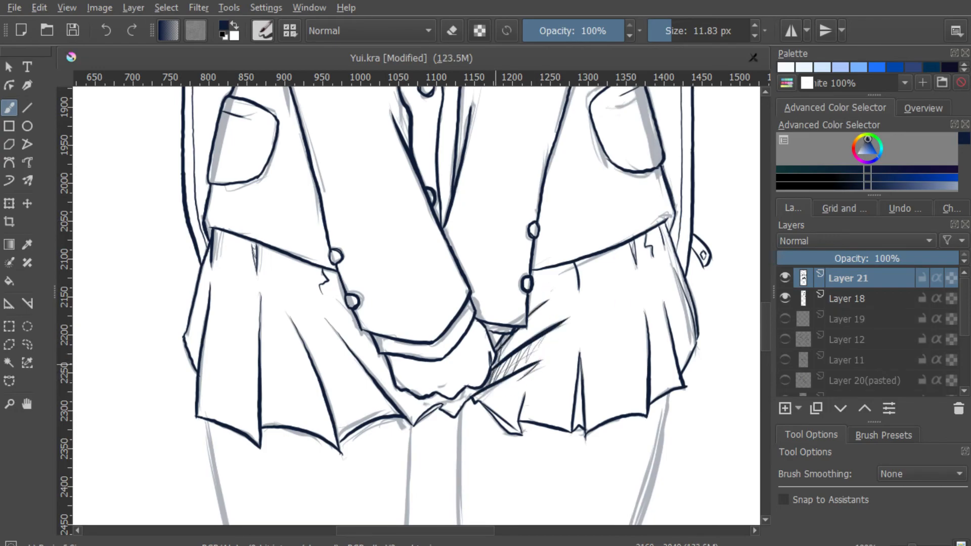
# - Ink the first inner leg outlines with hatch marks at the knees
pyautogui.scroll(-3)
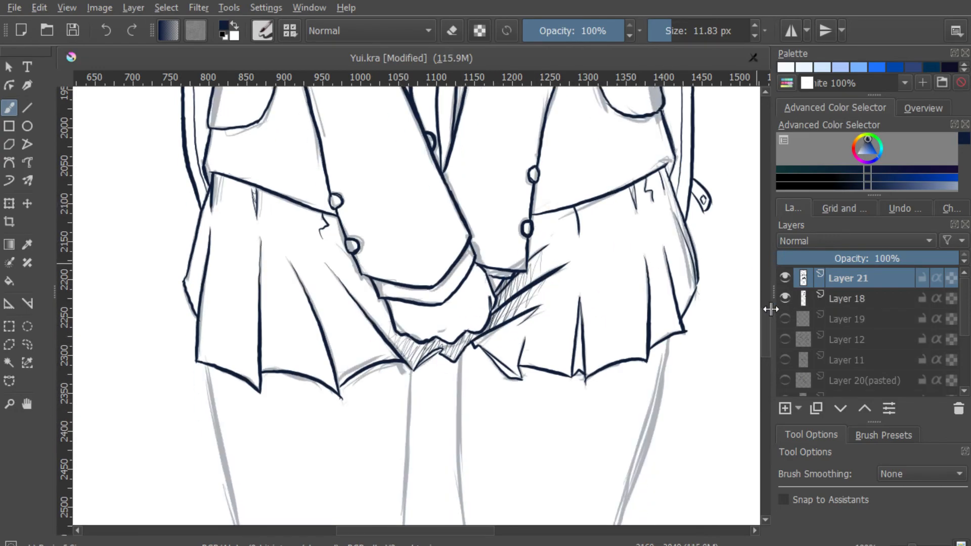
pyautogui.scroll(-3)
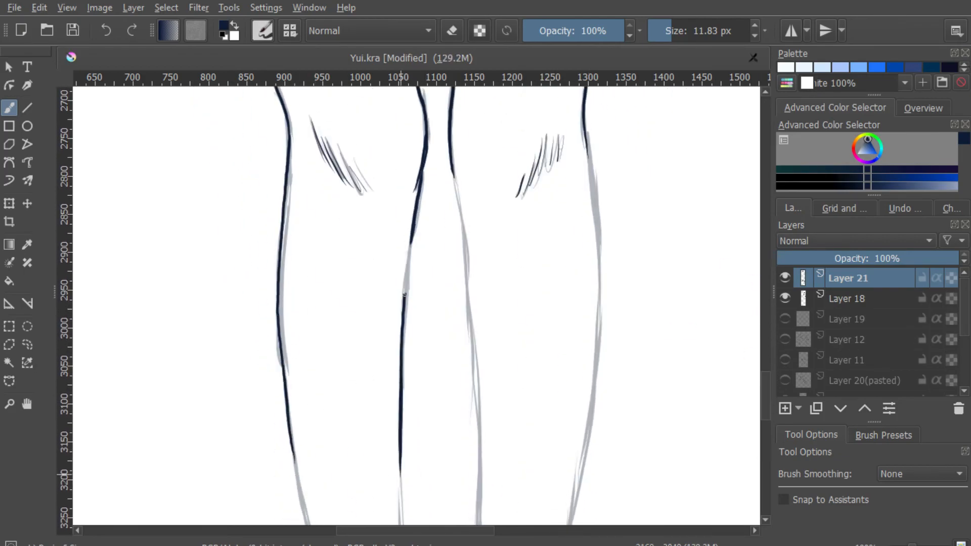
# - Ink the lower legs and the left shoe's tongue, touching up its top edge
pyautogui.scroll(-3)
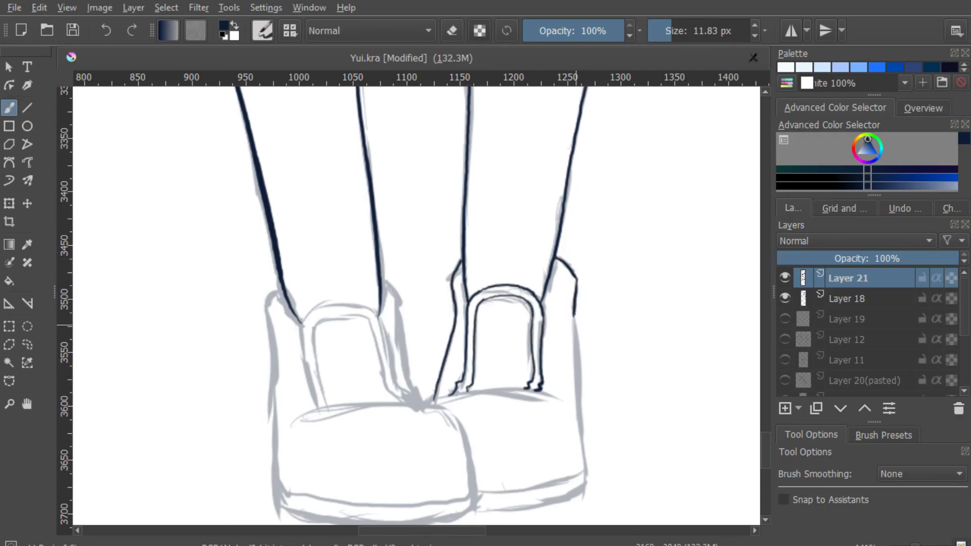
pyautogui.scroll(-3)
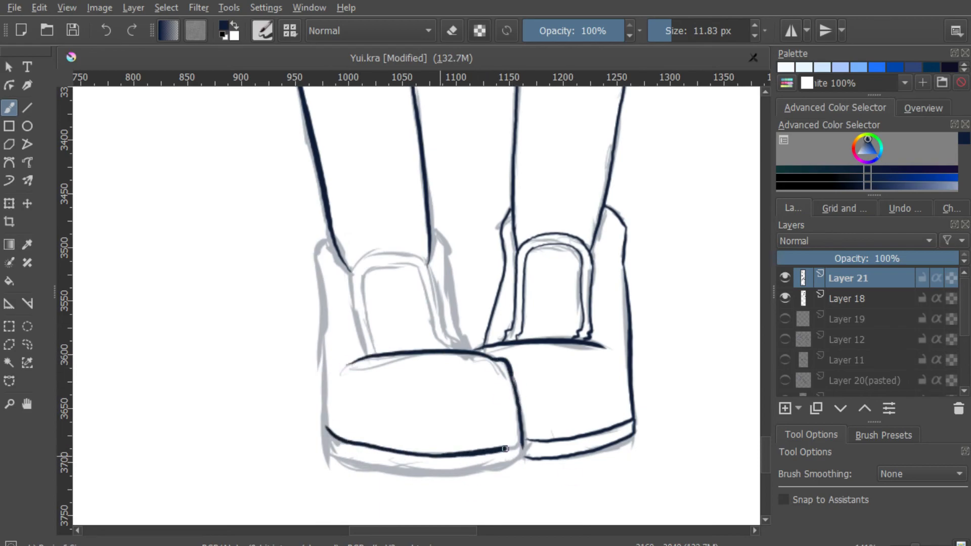
pyautogui.moveTo(317, 246); pyautogui.dragTo(504, 449)
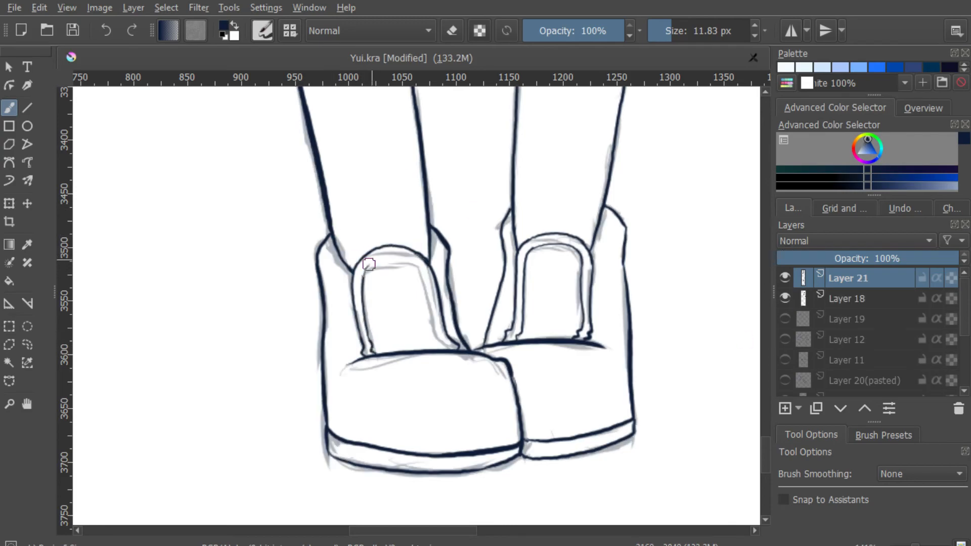
pyautogui.click(783, 409)
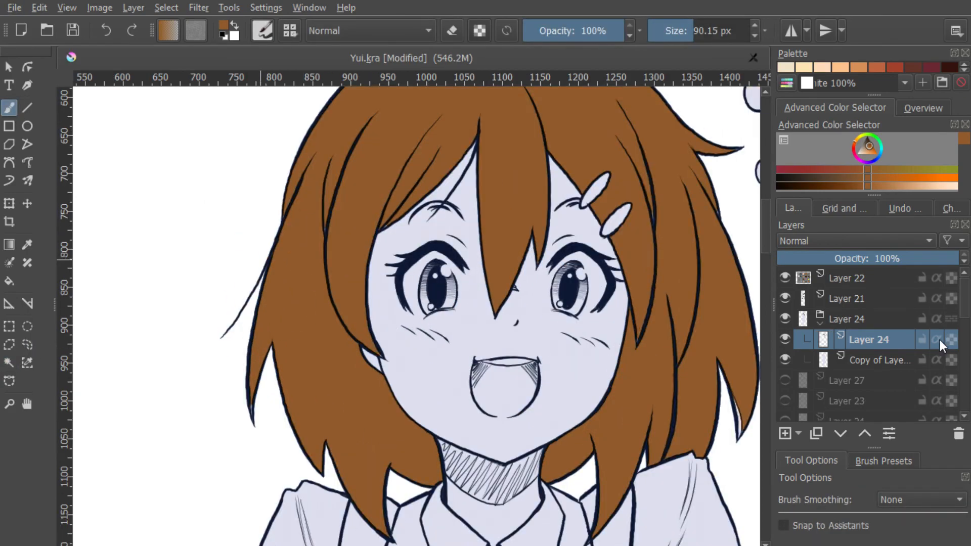
# - Hide the duplicated line art layer and add a clipped Alpha Inheritance layer for recolouring lines
pyautogui.scroll(-3)
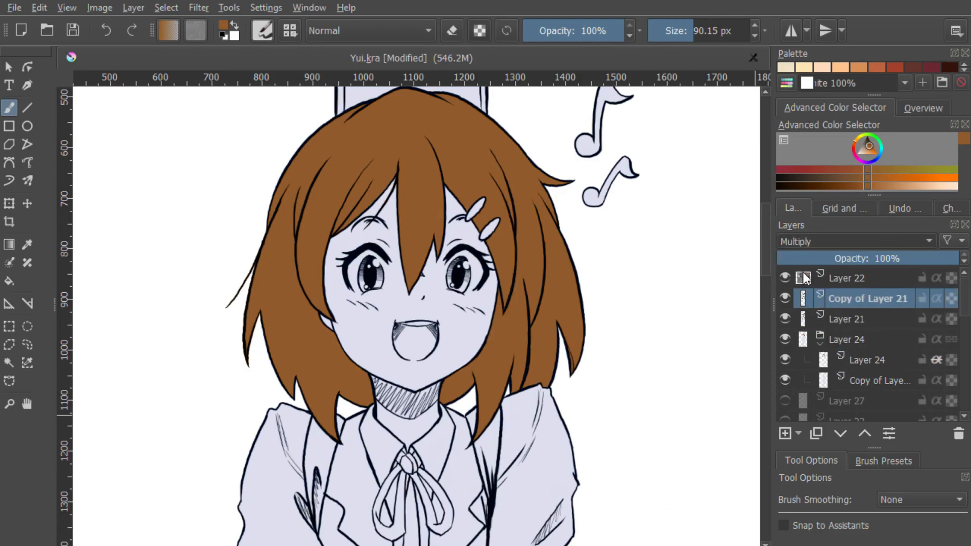
pyautogui.click(847, 318)
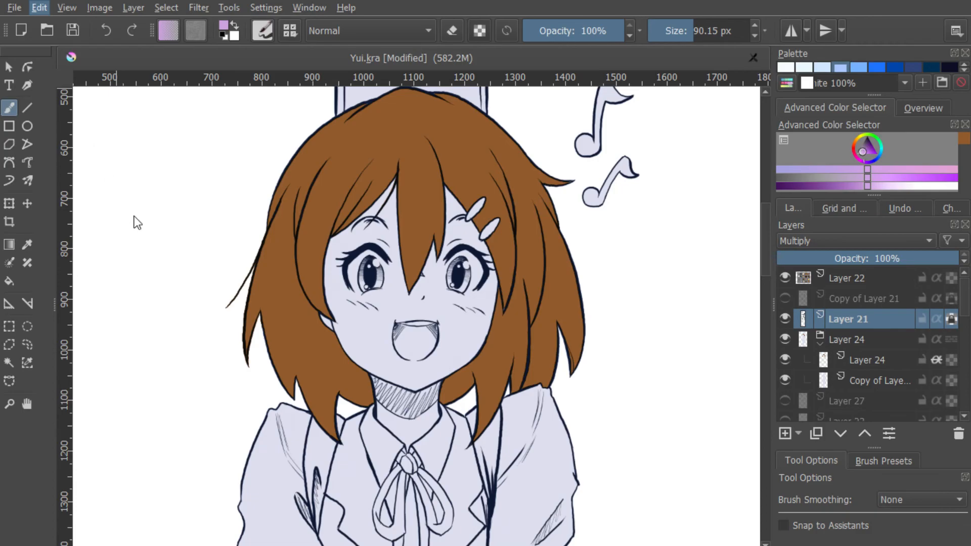
pyautogui.click(855, 241)
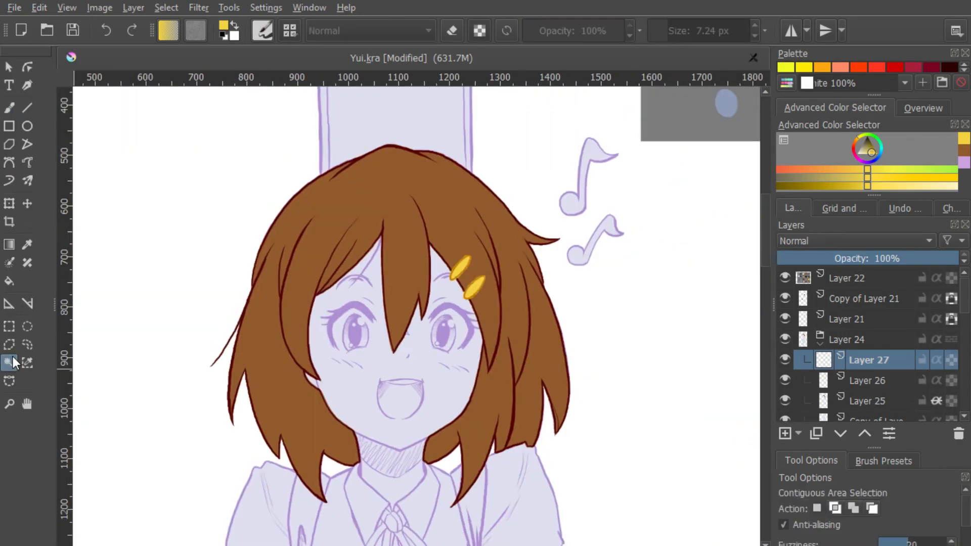
# - Paint flat peach skin, lavender eyes, dark navy blazer and blue ribbon on colour layers
pyautogui.scroll(-3)
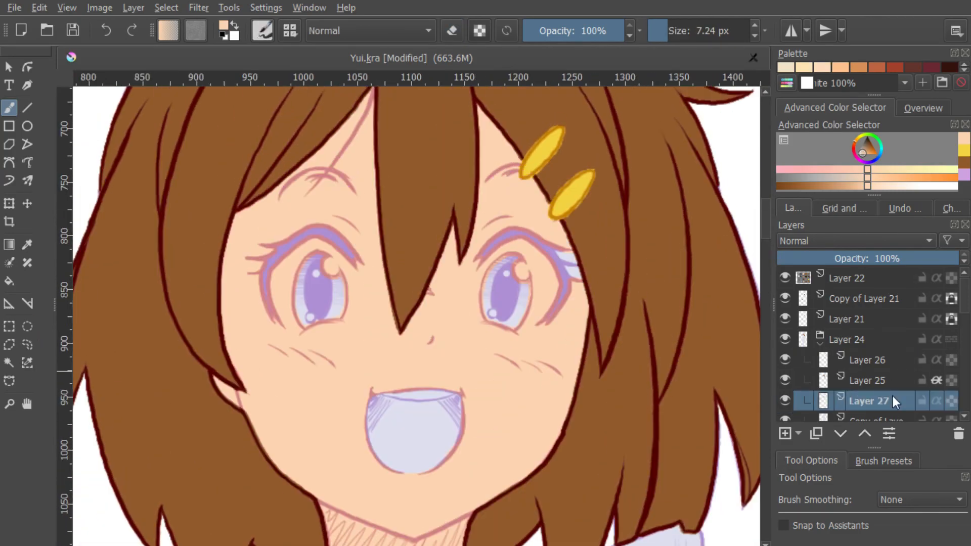
pyautogui.scroll(-3)
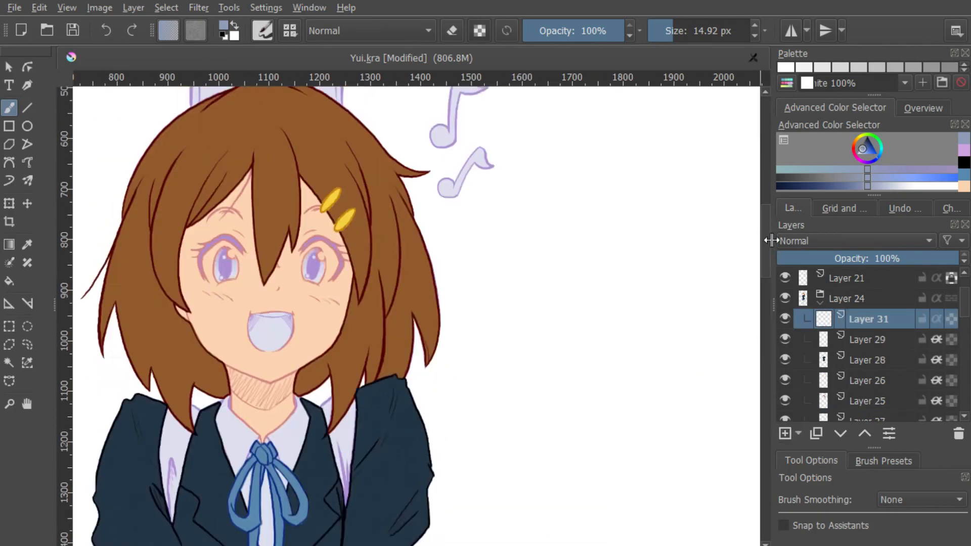
# - Paint darker brown trim along the loafers below the dark tights
pyautogui.scroll(-3)
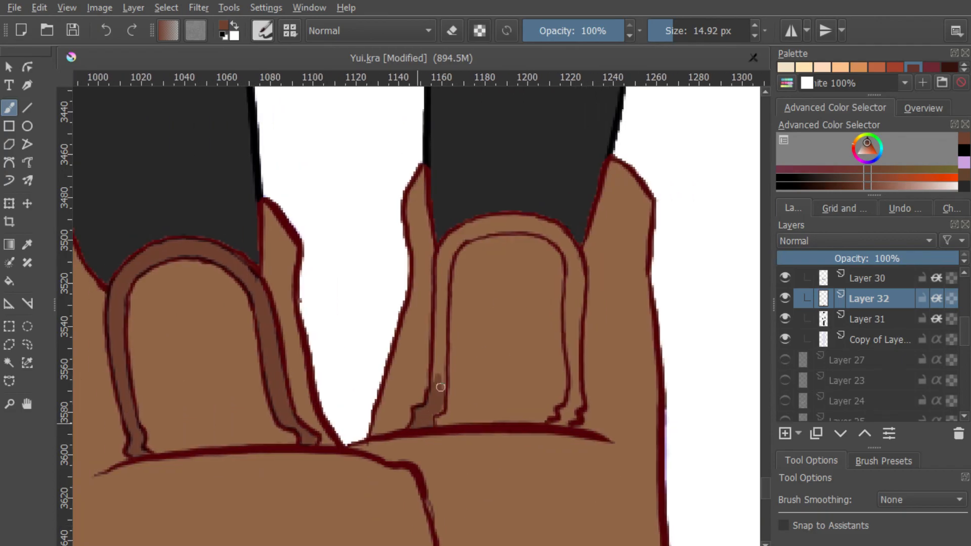
pyautogui.moveTo(440, 388); pyautogui.dragTo(574, 367)
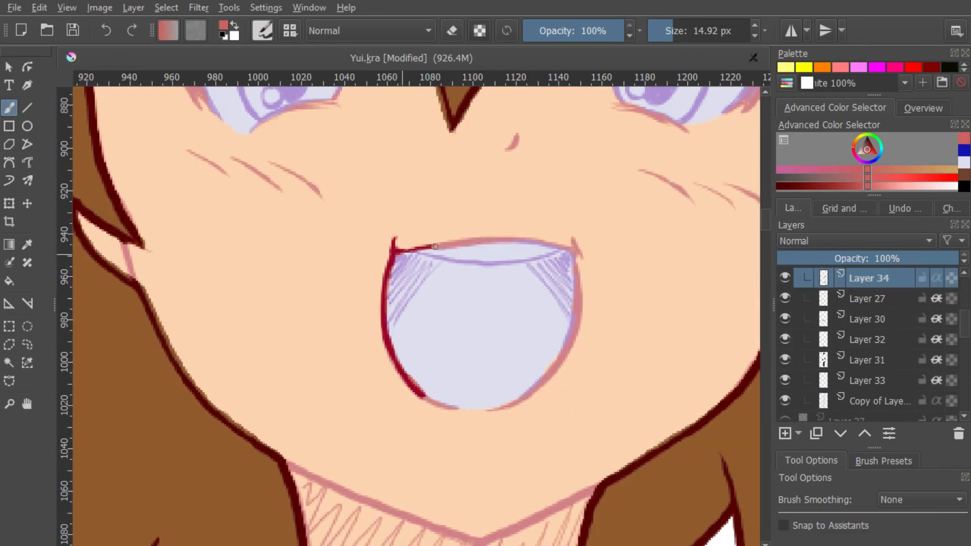
# - Recolour the mouth outline dark red over the red interior and white teeth
pyautogui.moveTo(433, 244); pyautogui.dragTo(500, 408)
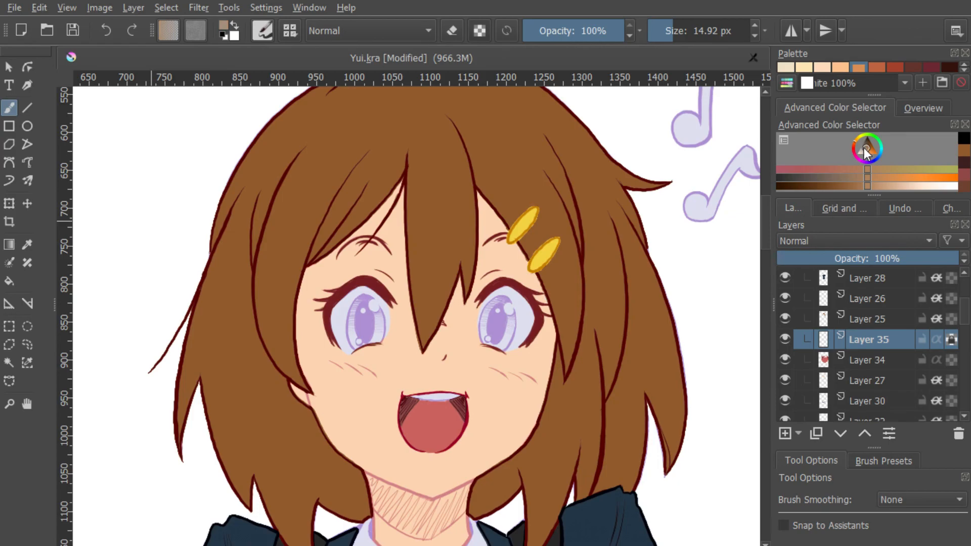
# - Paint the lower lash line with a dark maroon colour from the Advanced Color Selector
pyautogui.click(866, 149)
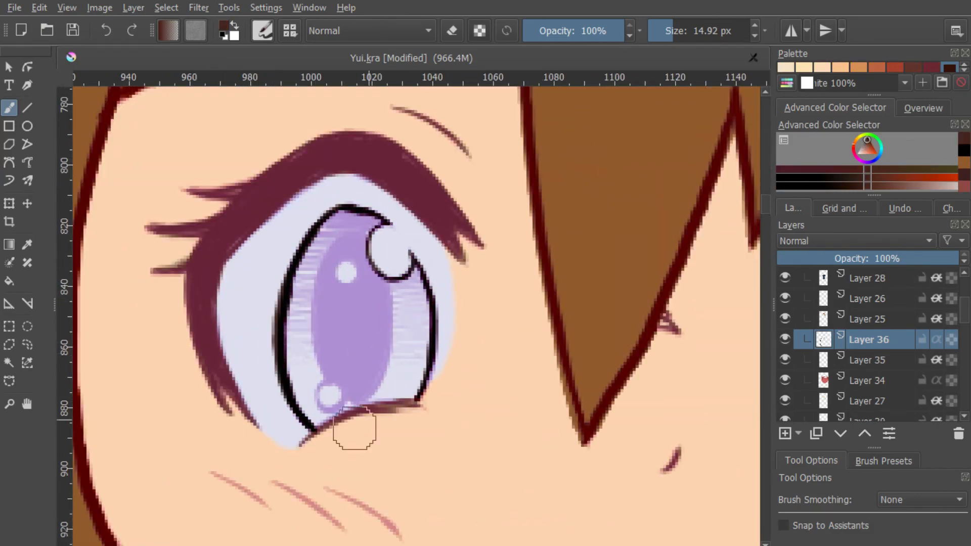
pyautogui.moveTo(356, 428); pyautogui.dragTo(319, 375)
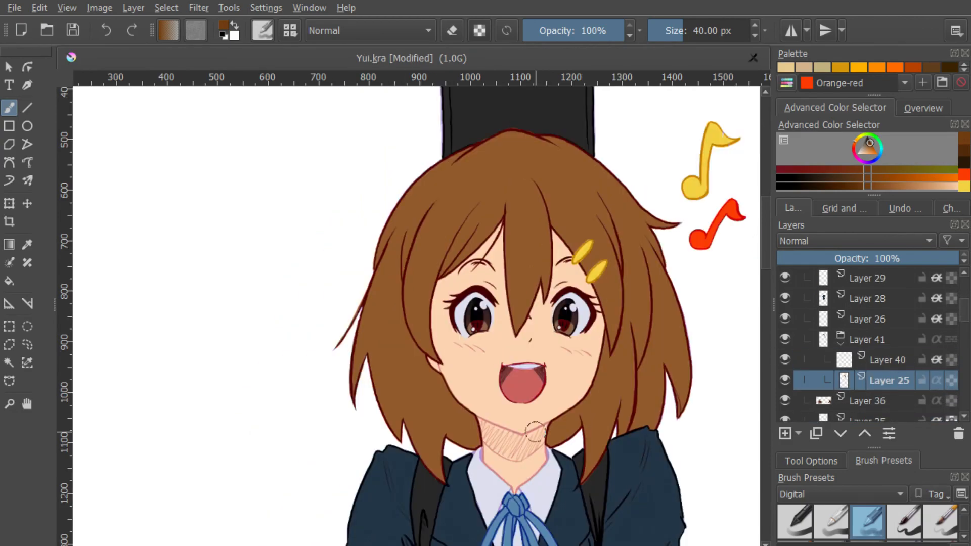
# - Add an Overlay layer at 51% opacity for orange hair highlights
pyautogui.click(888, 360)
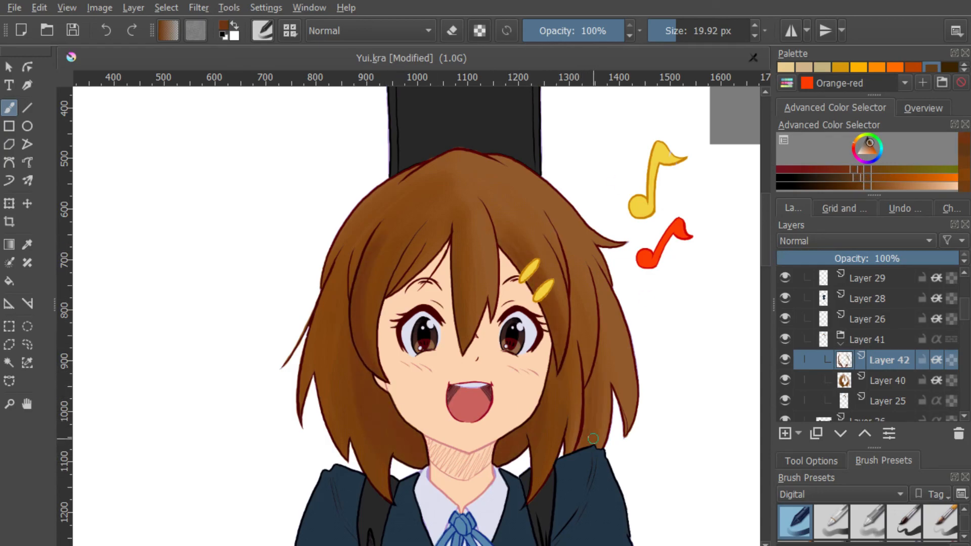
pyautogui.moveTo(654, 462)
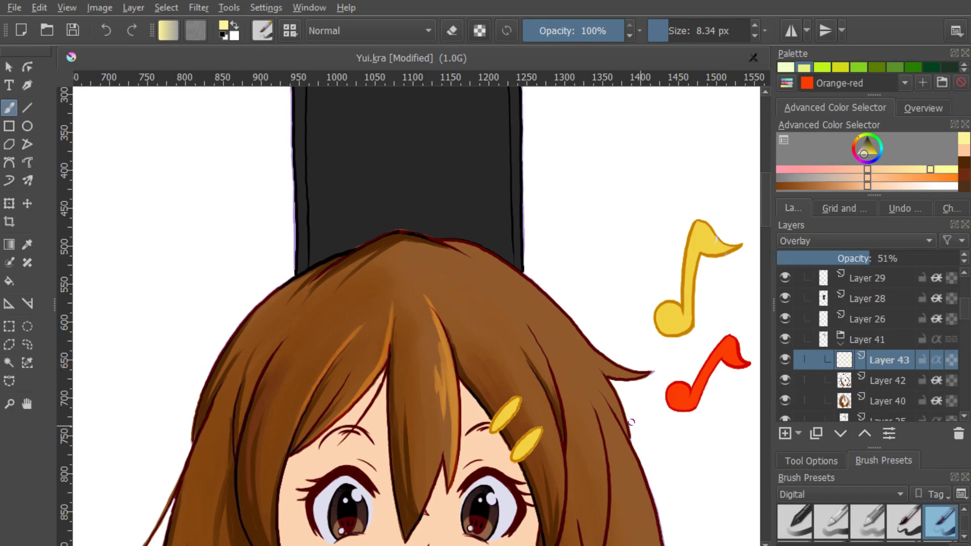
# - Pick a warm skin tone and brush multiply shadows onto the face and neck
pyautogui.scroll(-3)
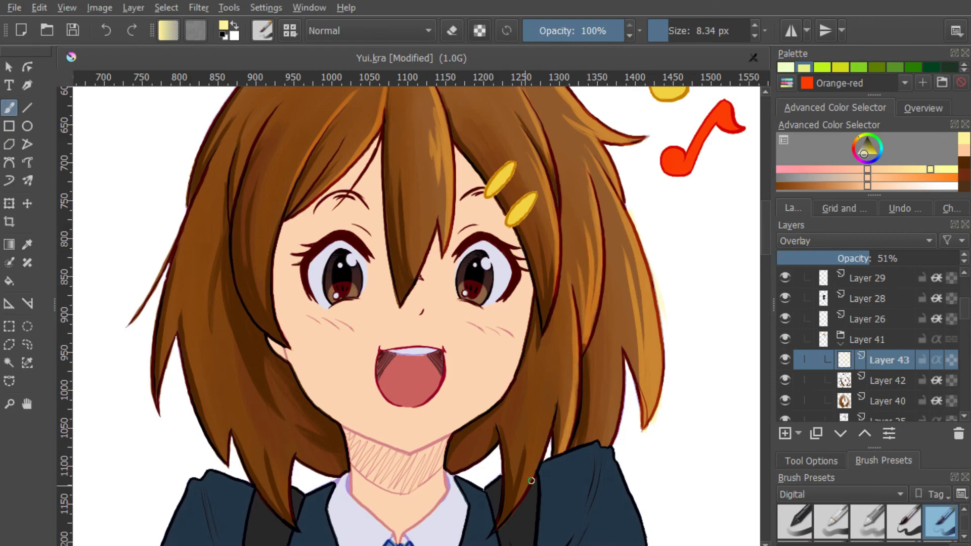
pyautogui.scroll(-3)
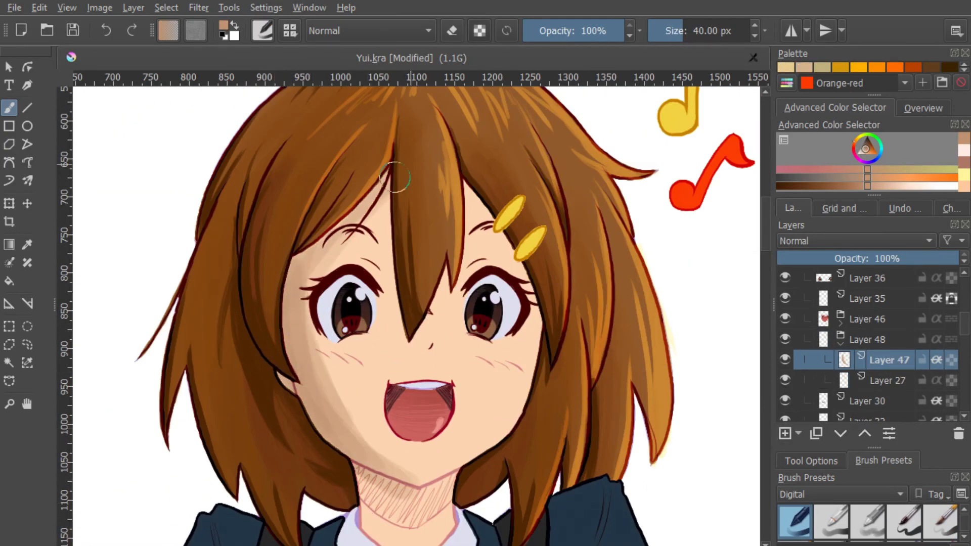
pyautogui.scroll(-3)
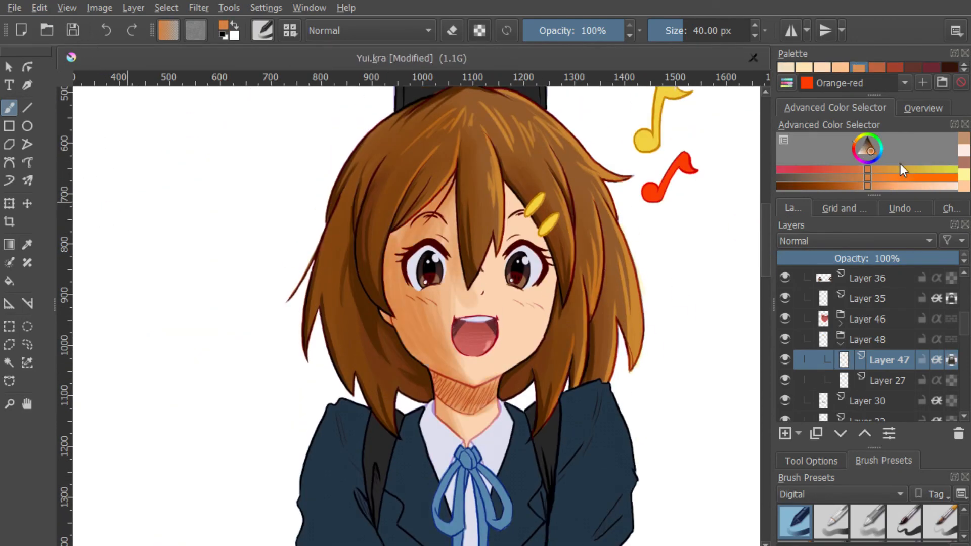
pyautogui.click(860, 152)
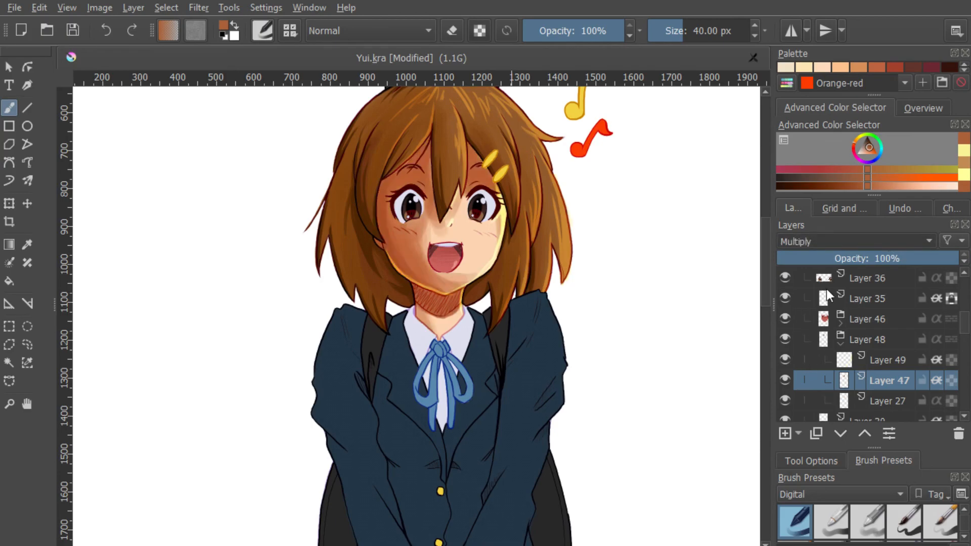
# - Paint soft bluish shadows and hatching on the clipped skirt layer
pyautogui.scroll(-3)
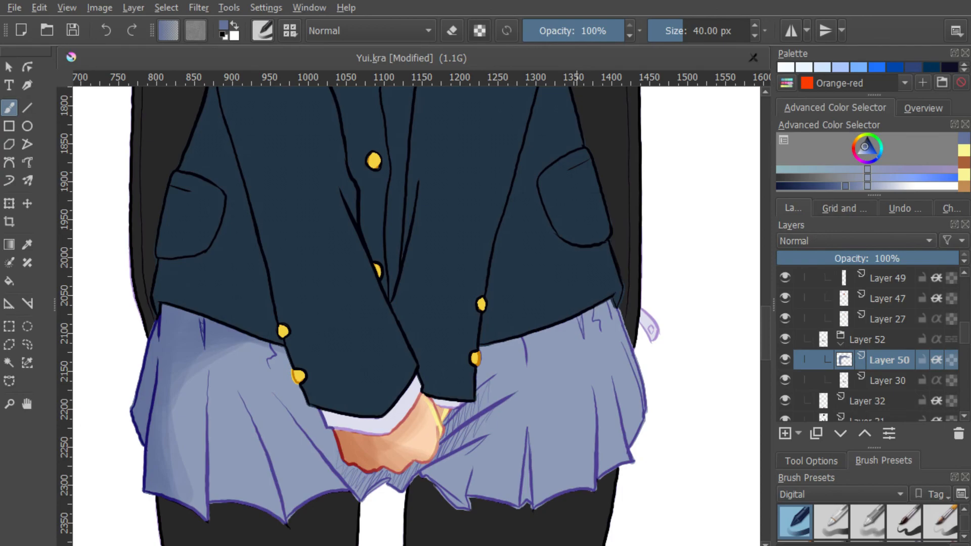
# - Shrink the brush and paint a deeper shadow in the skirt fold under the buttons
pyautogui.click(248, 405)
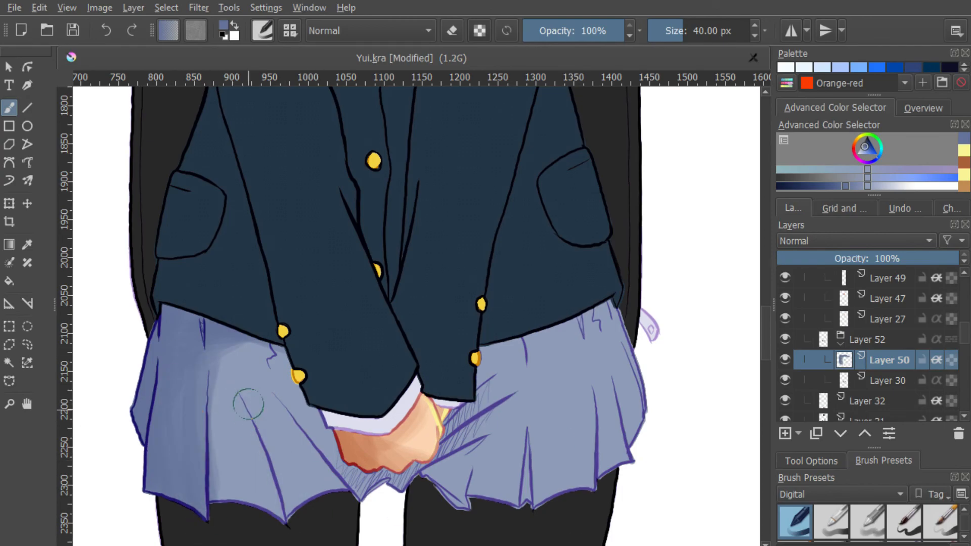
pyautogui.moveTo(247, 406); pyautogui.dragTo(292, 362)
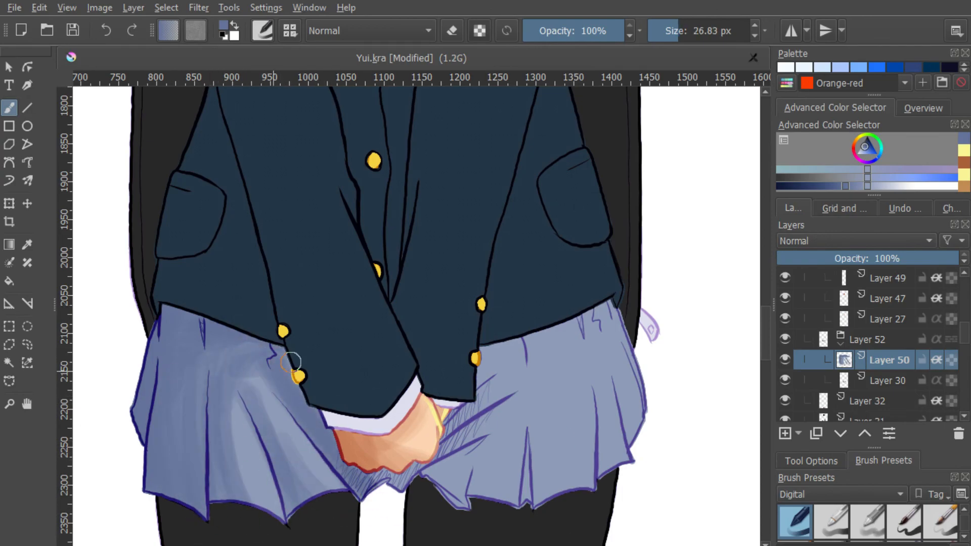
pyautogui.moveTo(292, 362); pyautogui.dragTo(531, 458)
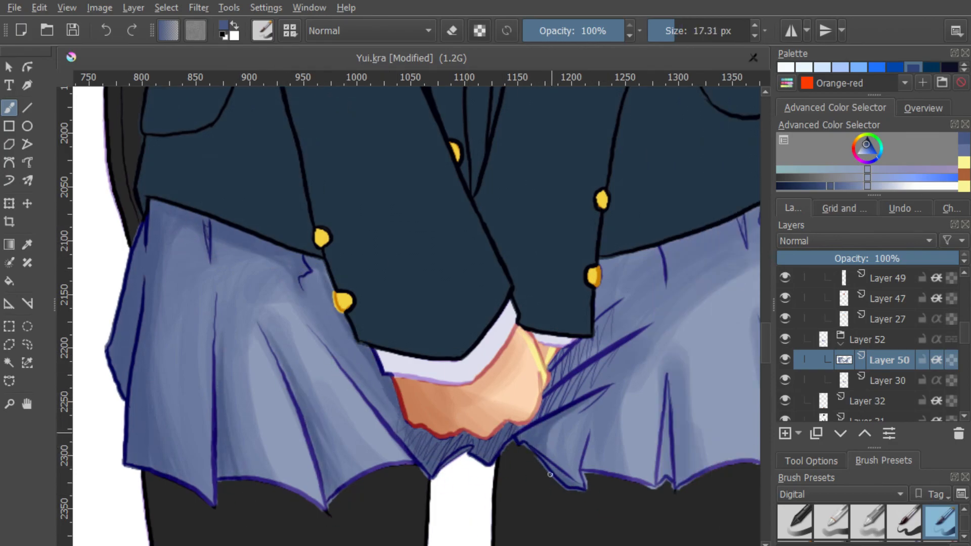
pyautogui.hscroll(3)
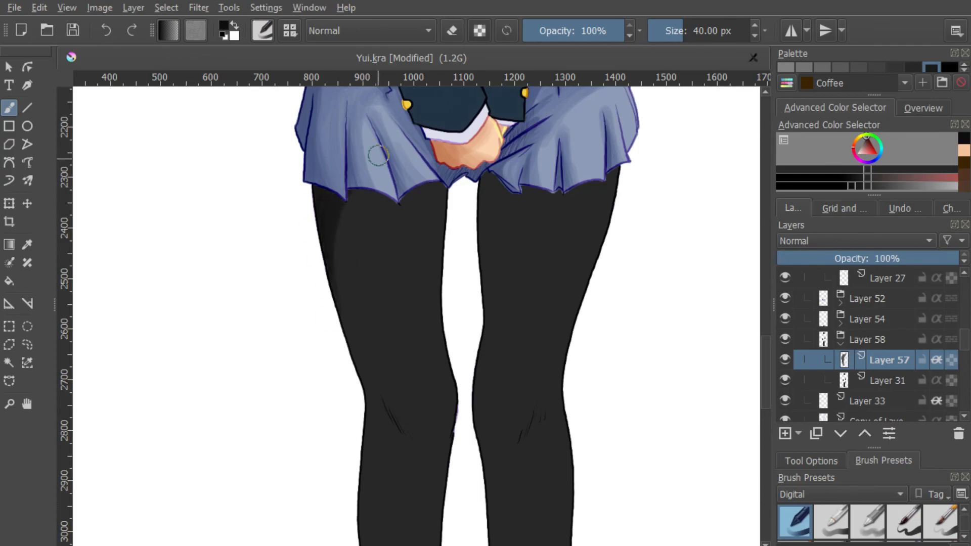
# - Airbrush a soft grey sheen onto the left thigh of the tights
pyautogui.moveTo(378, 158); pyautogui.dragTo(397, 240)
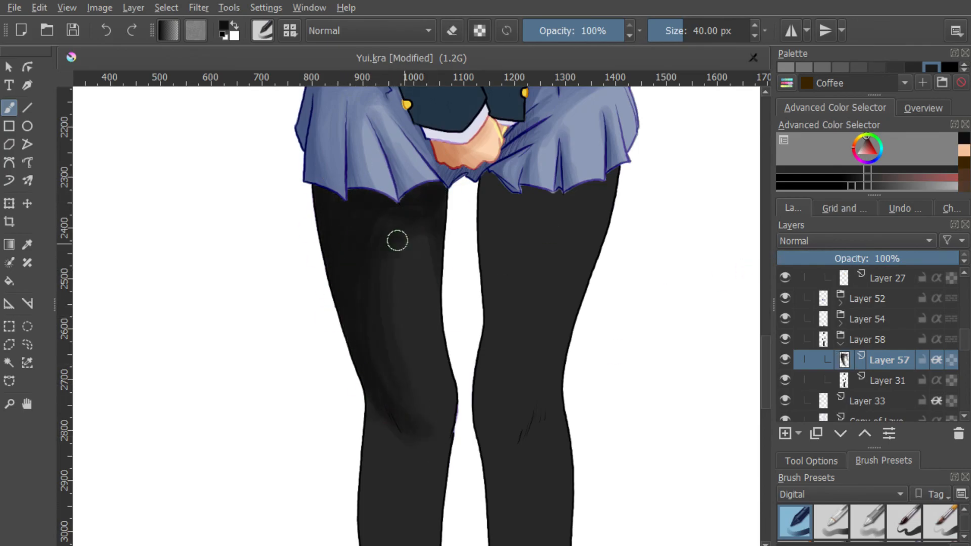
pyautogui.scroll(-3)
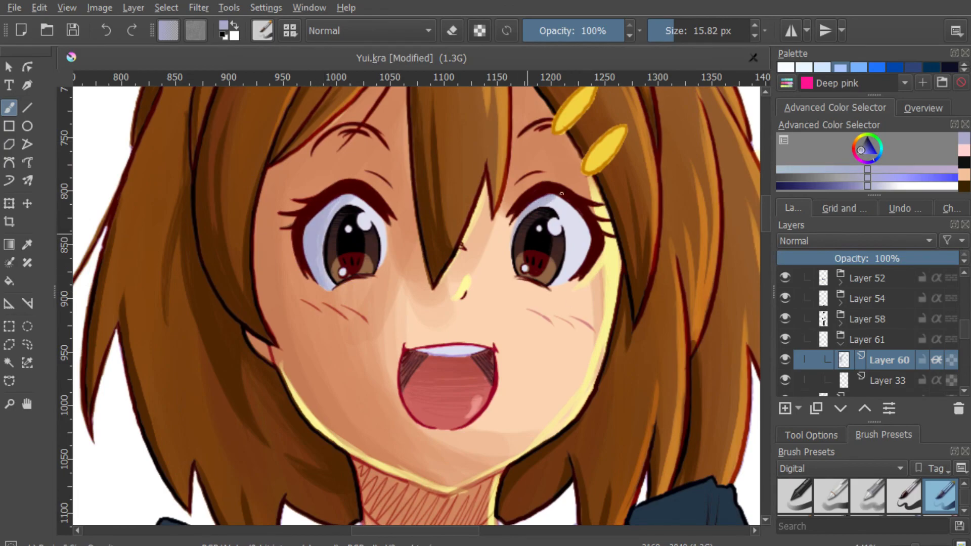
# - Brush lighter highlights along the blazer sleeves, lapels and folds
pyautogui.scroll(-3)
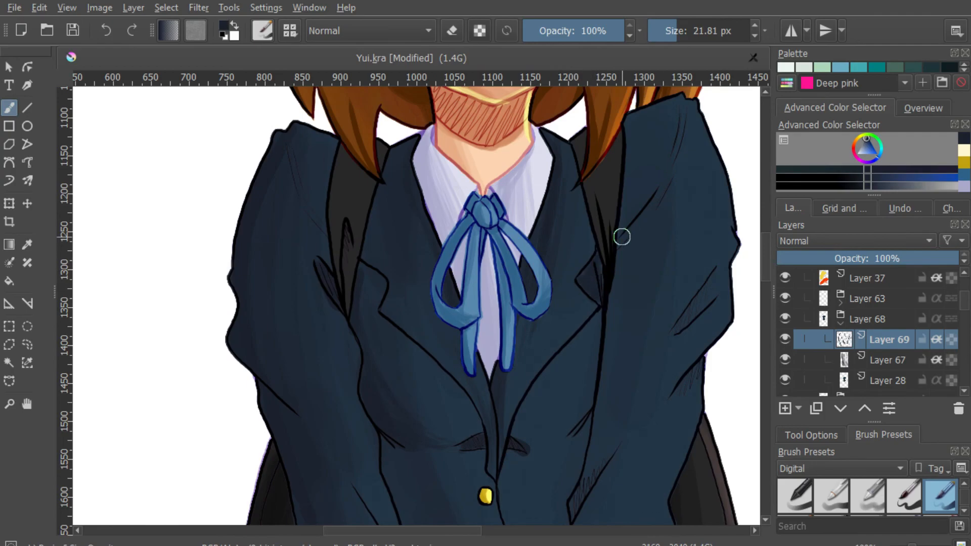
pyautogui.scroll(-3)
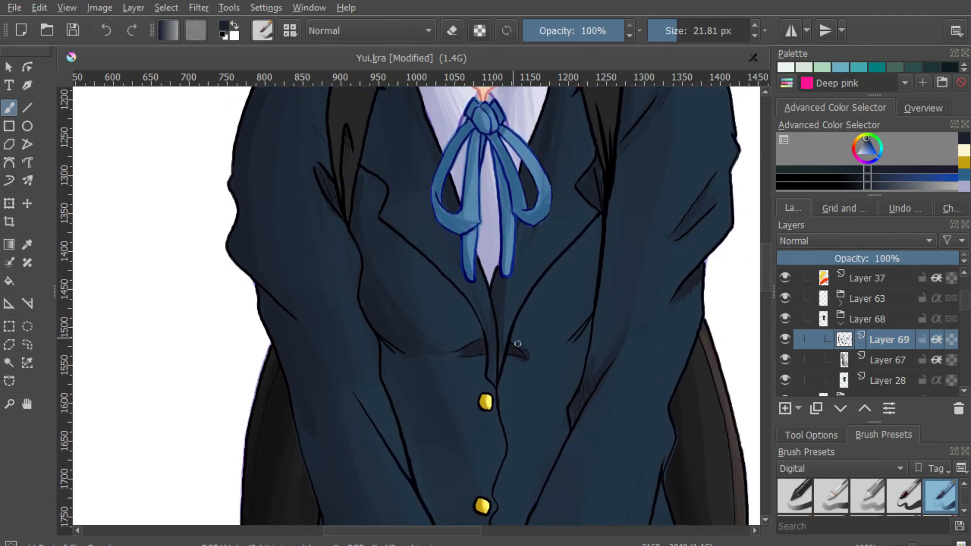
pyautogui.scroll(-3)
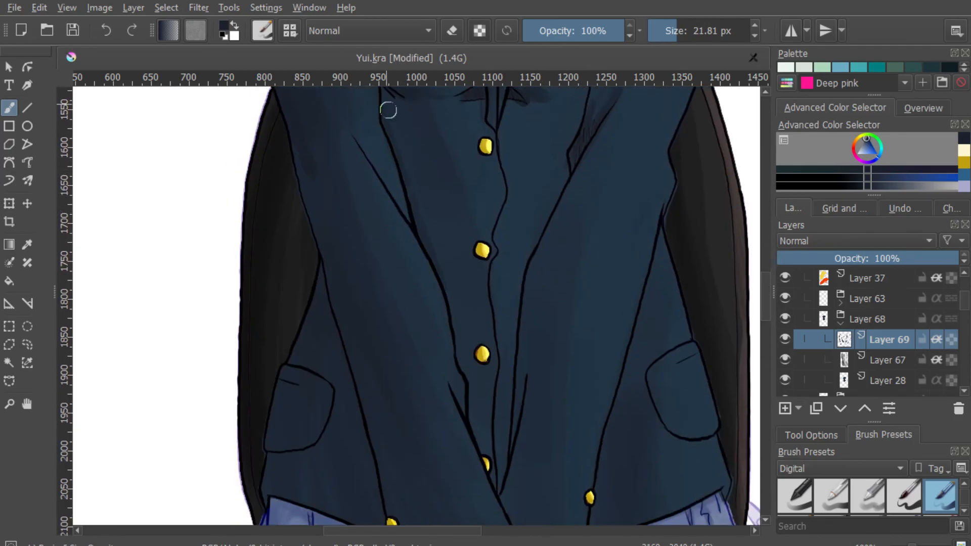
pyautogui.scroll(-3)
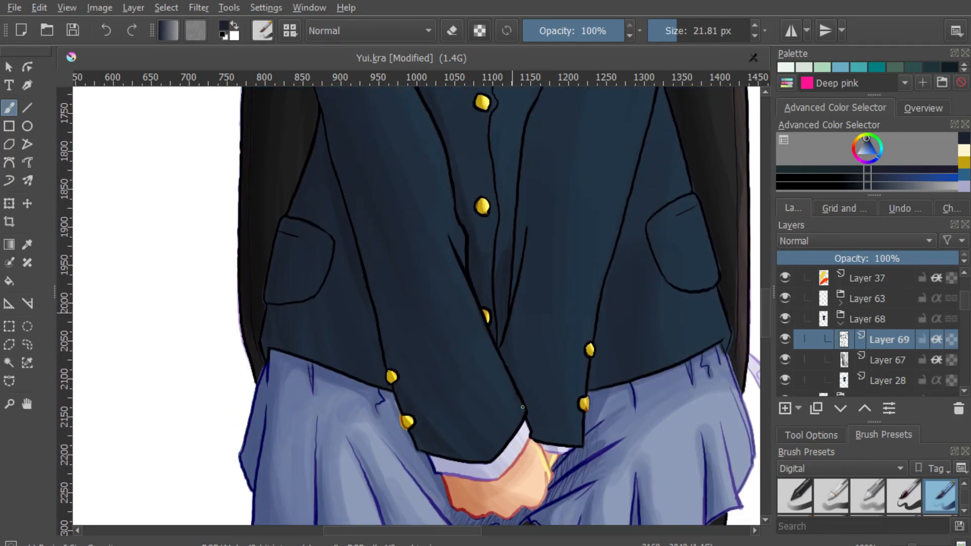